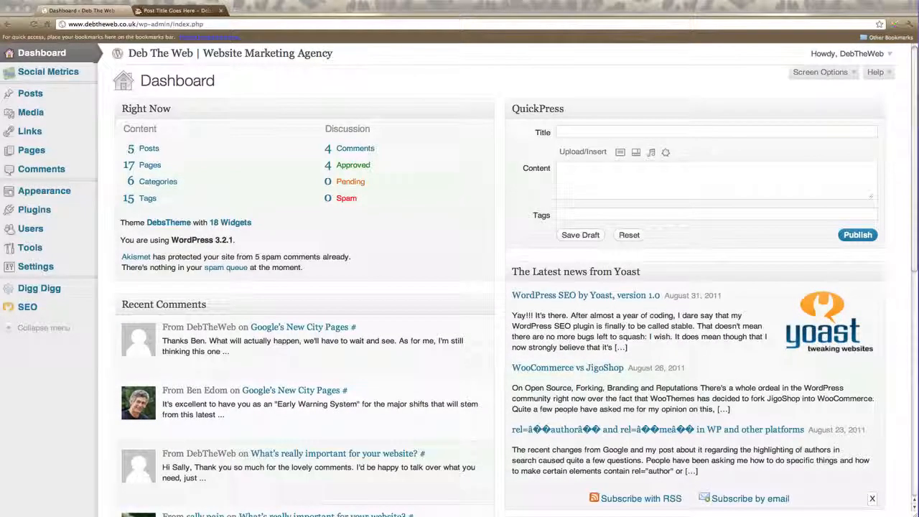
pyautogui.moveTo(278, 84)
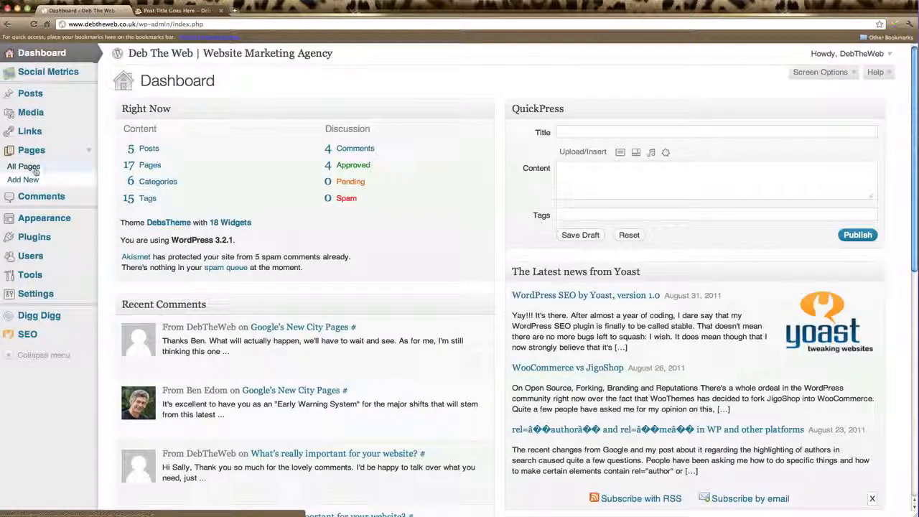
# Step: Show the Pages list with all 18 existing pages of the site
pyautogui.click(23, 167)
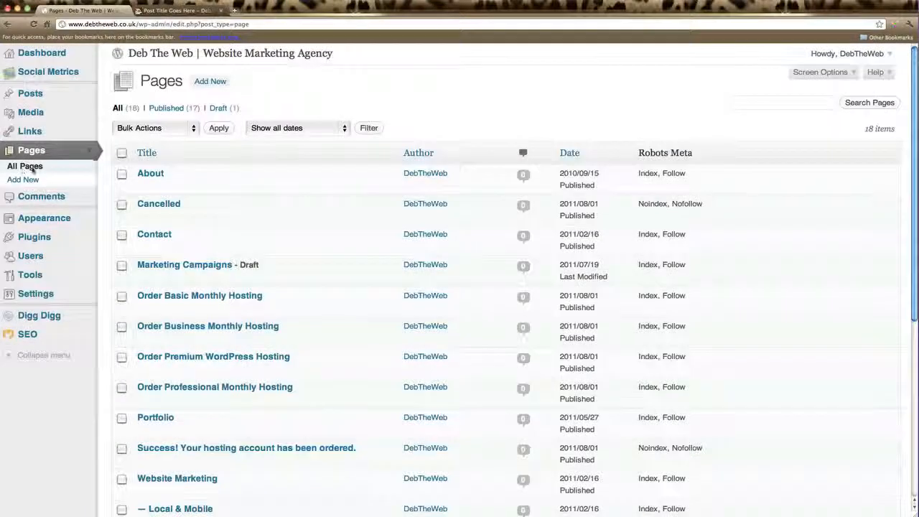
pyautogui.moveTo(149, 172)
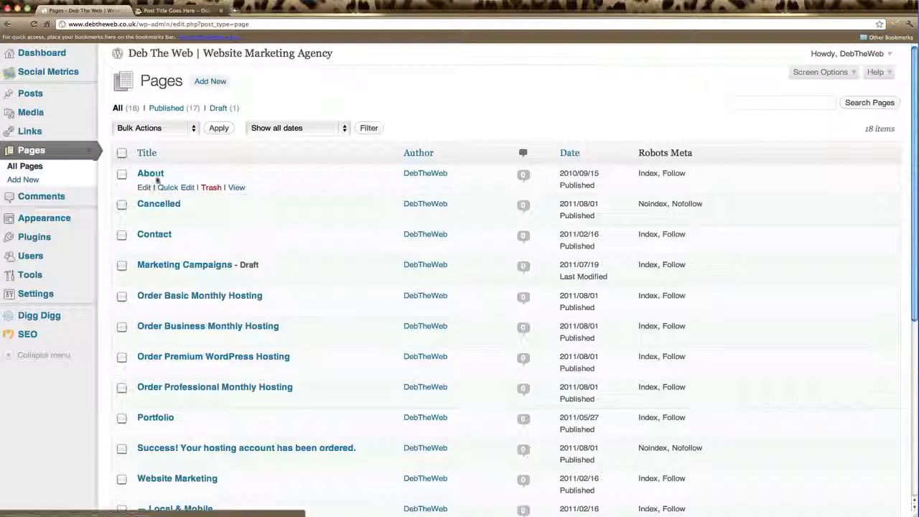
pyautogui.moveTo(198, 488)
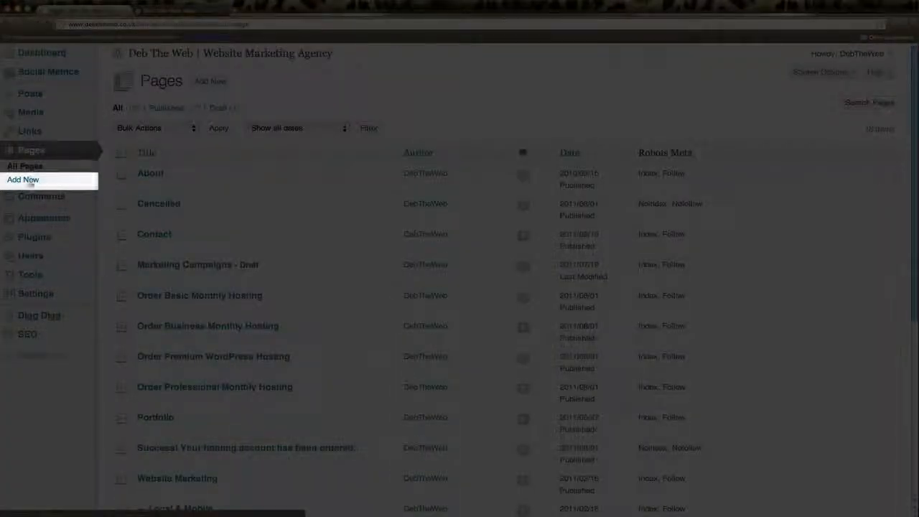
pyautogui.click(23, 179)
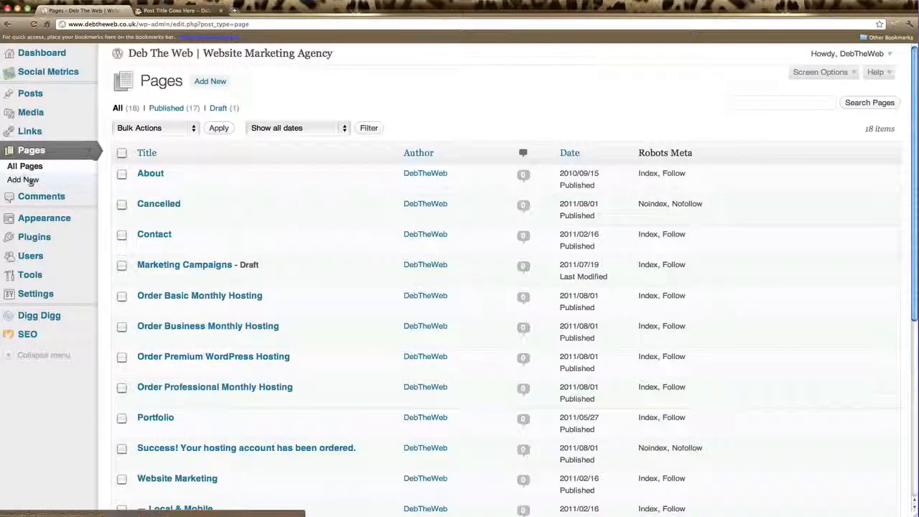
# Step: Create a new page and title it 'New Page' so it is saved as a draft
pyautogui.click(23, 179)
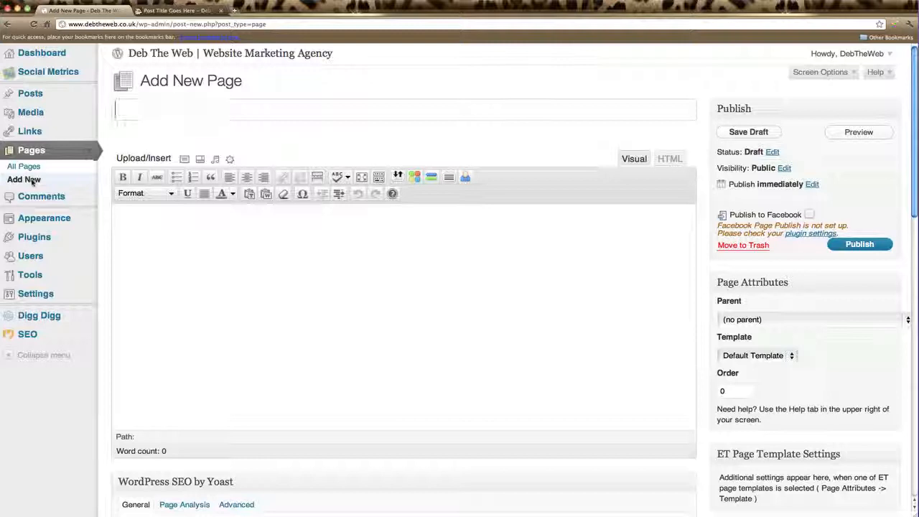
pyautogui.write('New')
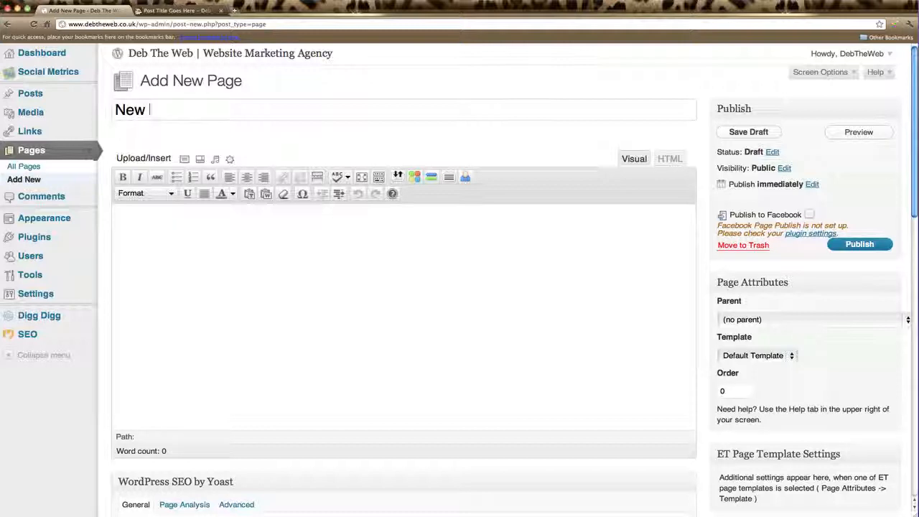
pyautogui.write('Page')
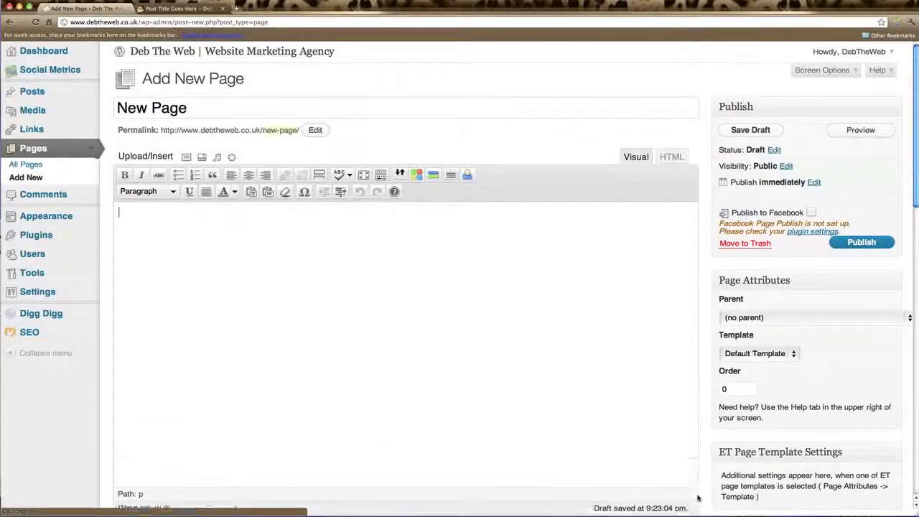
pyautogui.scroll(-3)
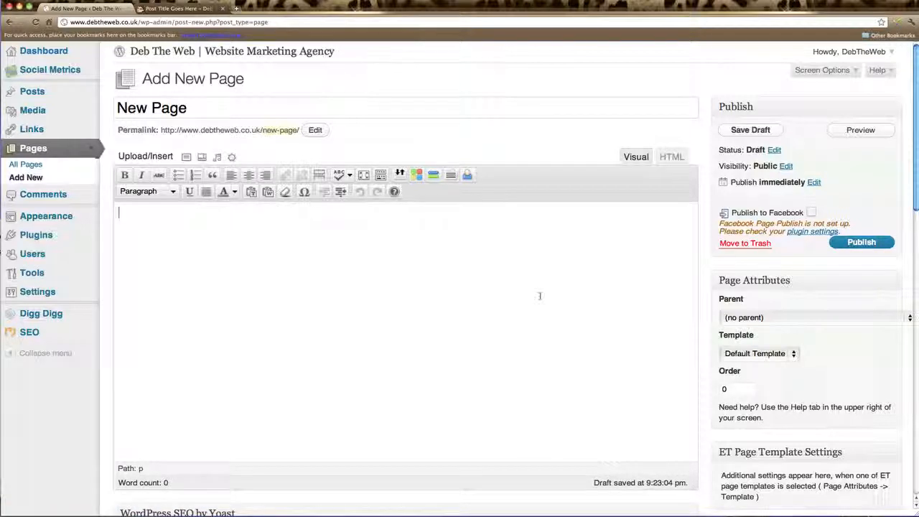
pyautogui.moveTo(632, 213)
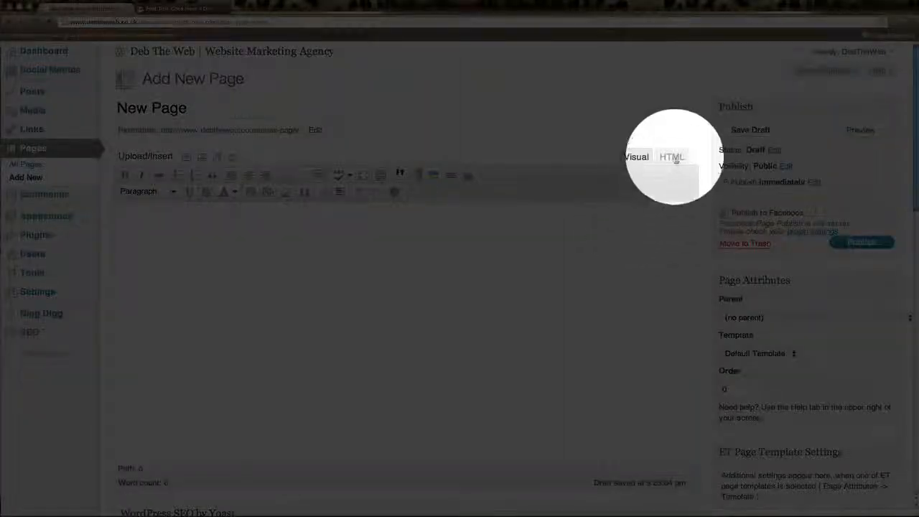
# Step: Switch the New Page editor to HTML code mode with its quicktag buttons
pyautogui.click(672, 156)
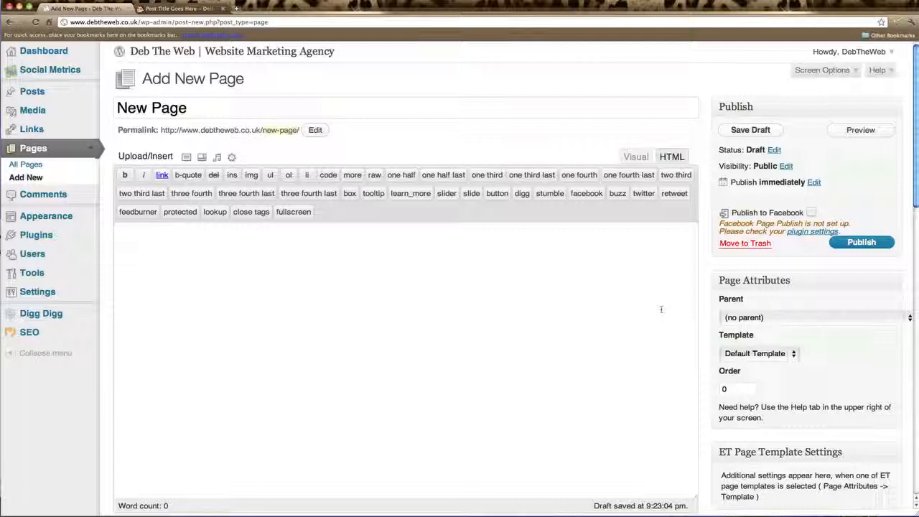
pyautogui.click(749, 129)
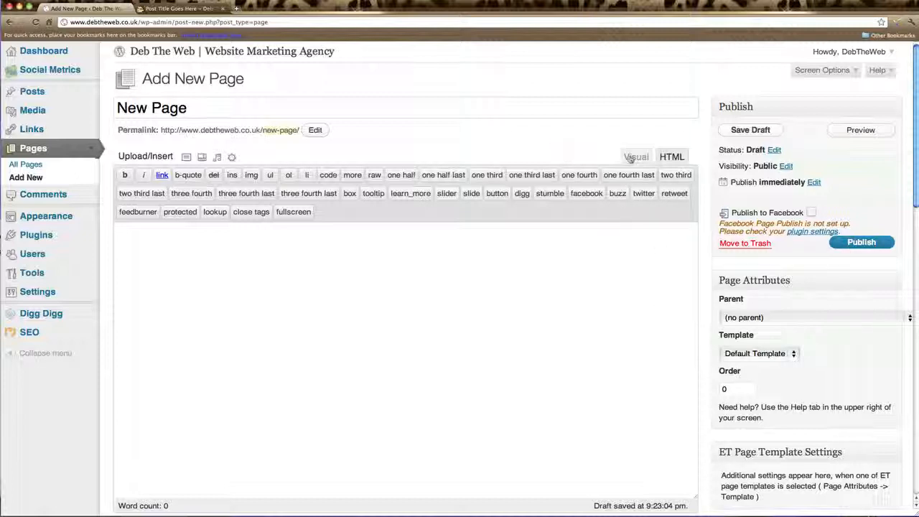
# Step: Return the New Page editor to the Visual formatted editing mode
pyautogui.click(635, 157)
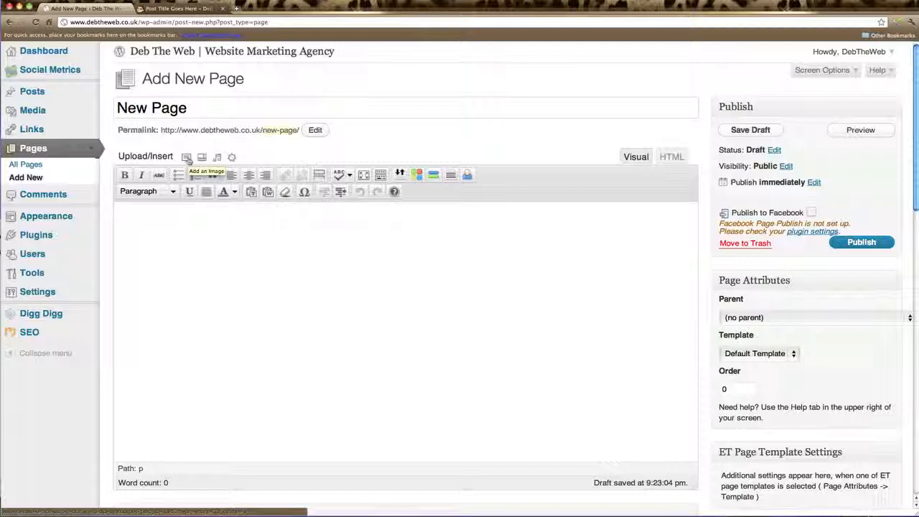
pyautogui.moveTo(202, 157)
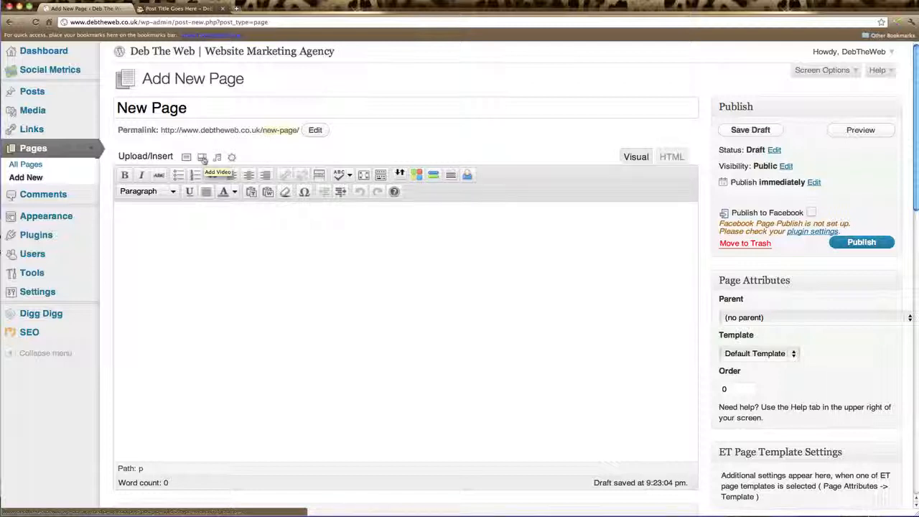
pyautogui.moveTo(217, 156)
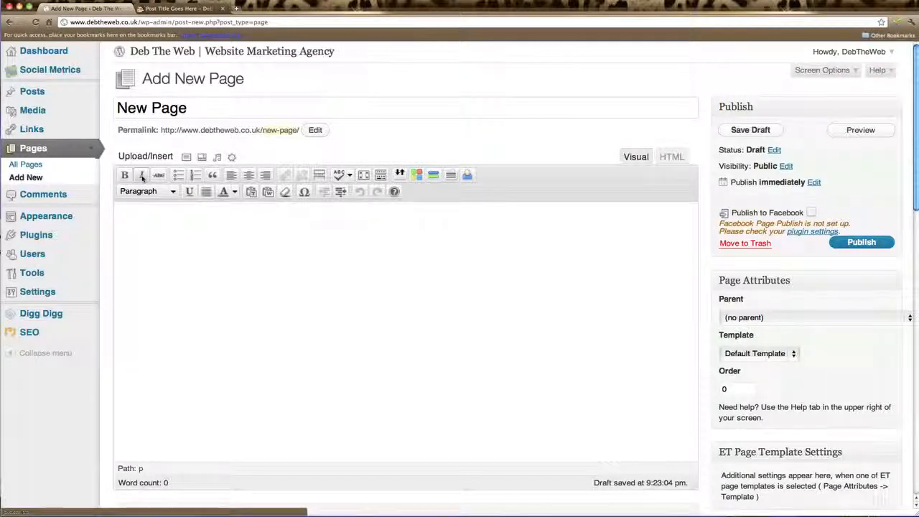
pyautogui.moveTo(178, 176)
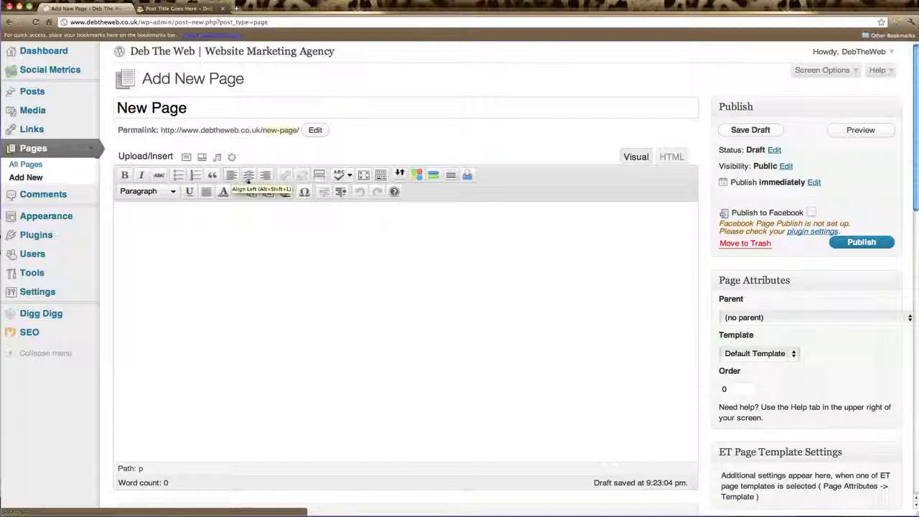
pyautogui.moveTo(266, 175)
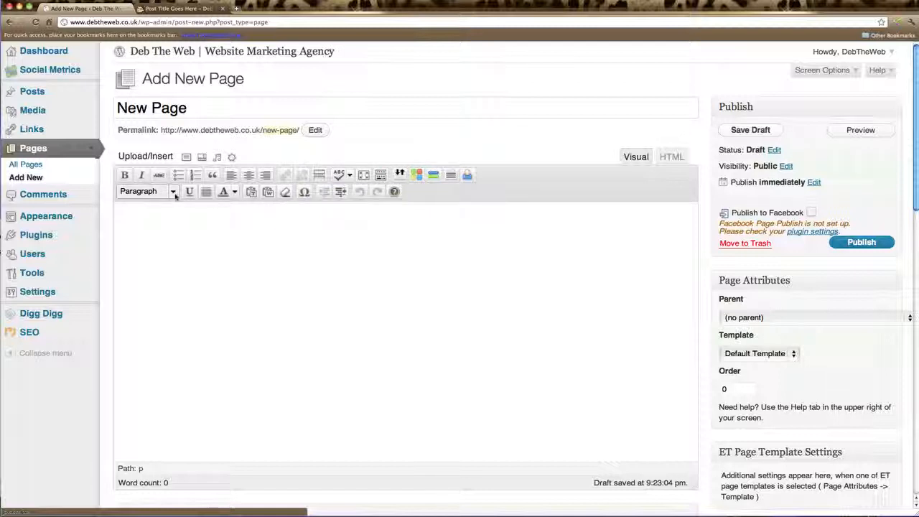
pyautogui.click(172, 191)
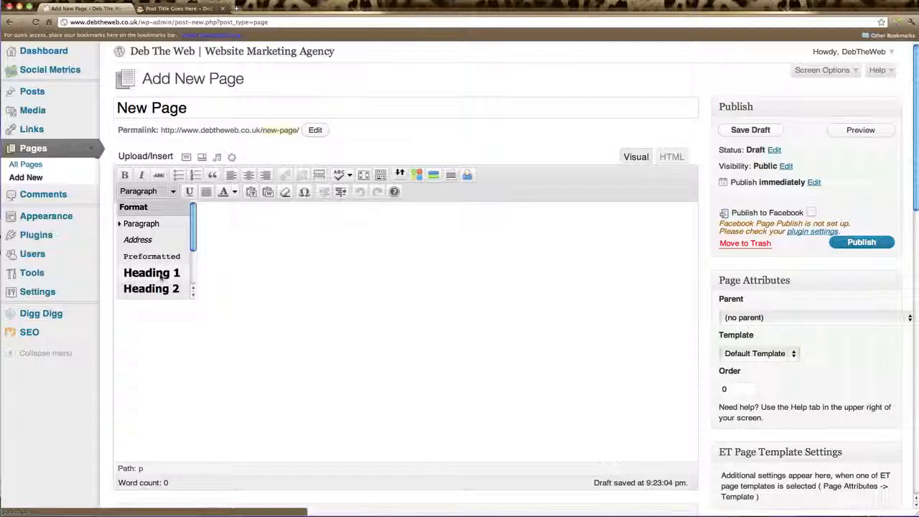
pyautogui.moveTo(151, 287)
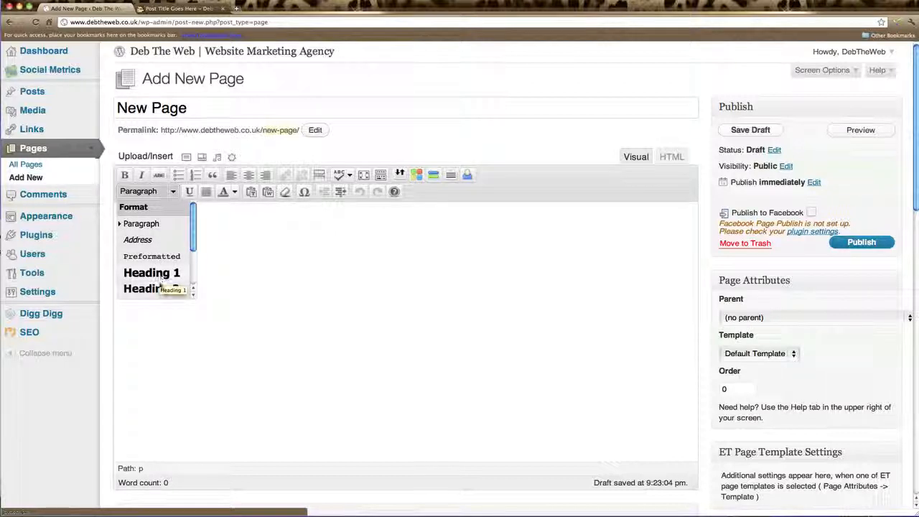
pyautogui.scroll(-3)
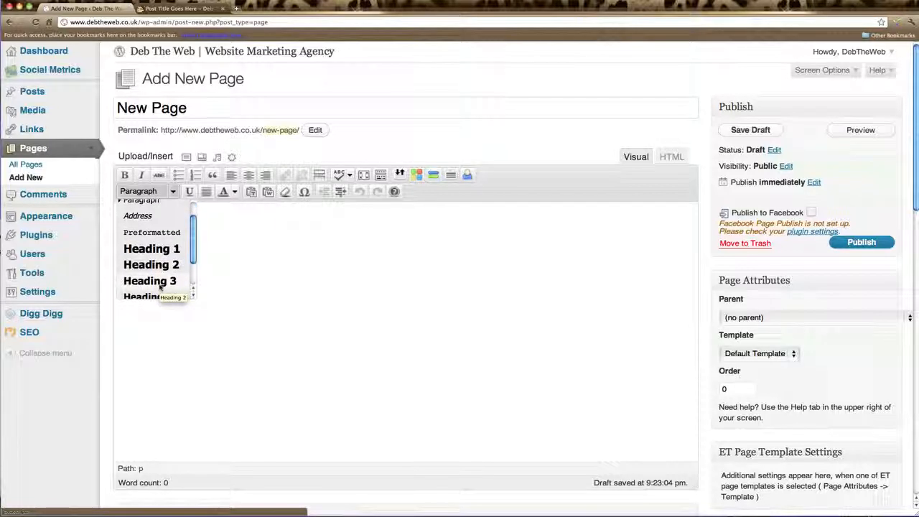
pyautogui.scroll(-3)
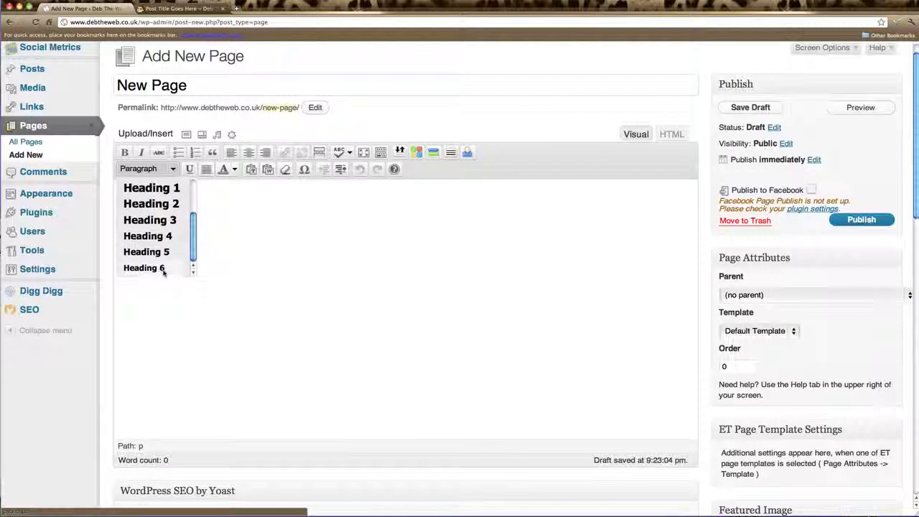
pyautogui.scroll(3)
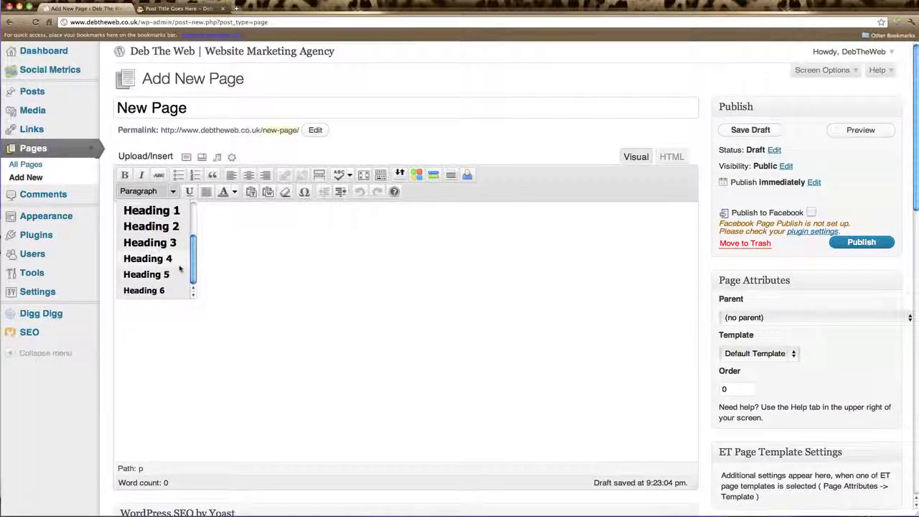
pyautogui.scroll(3)
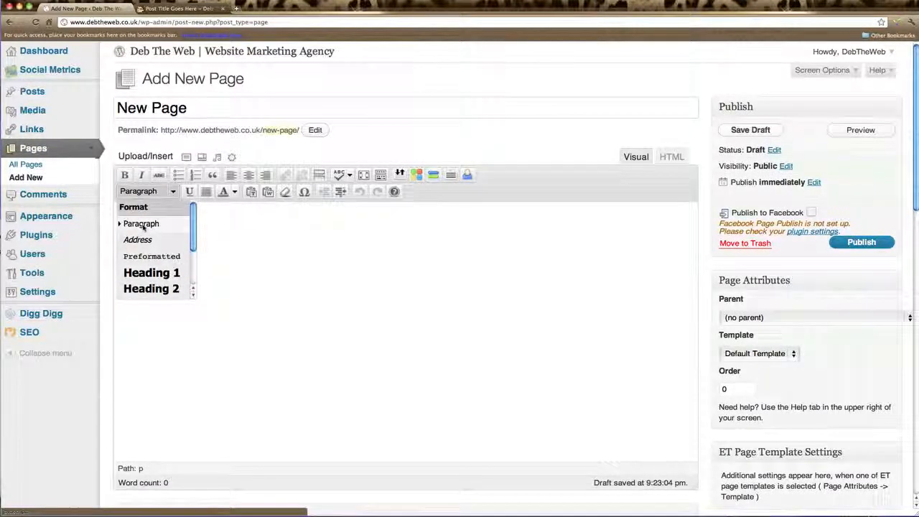
pyautogui.click(141, 223)
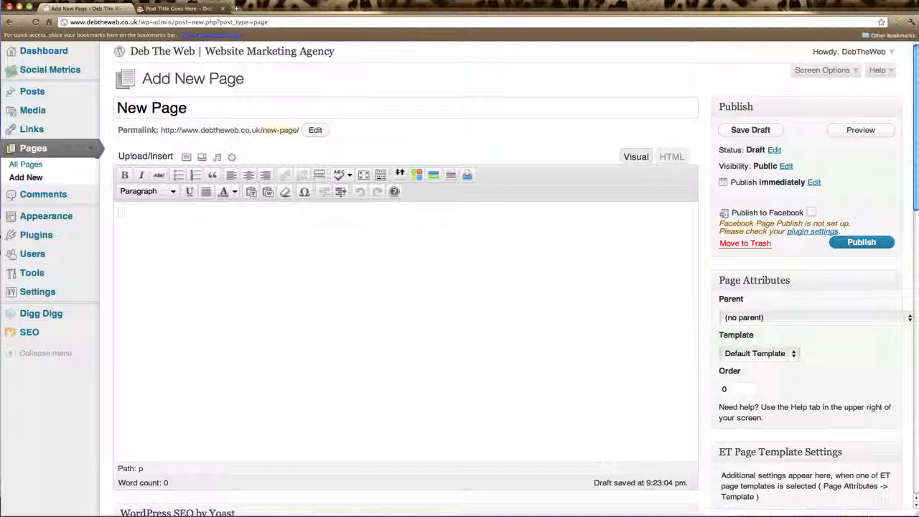
pyautogui.moveTo(189, 191)
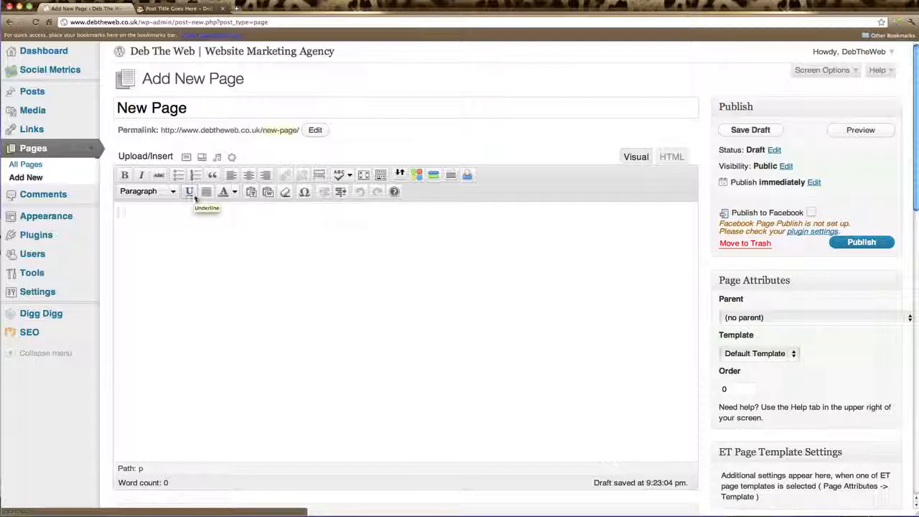
pyautogui.moveTo(234, 192)
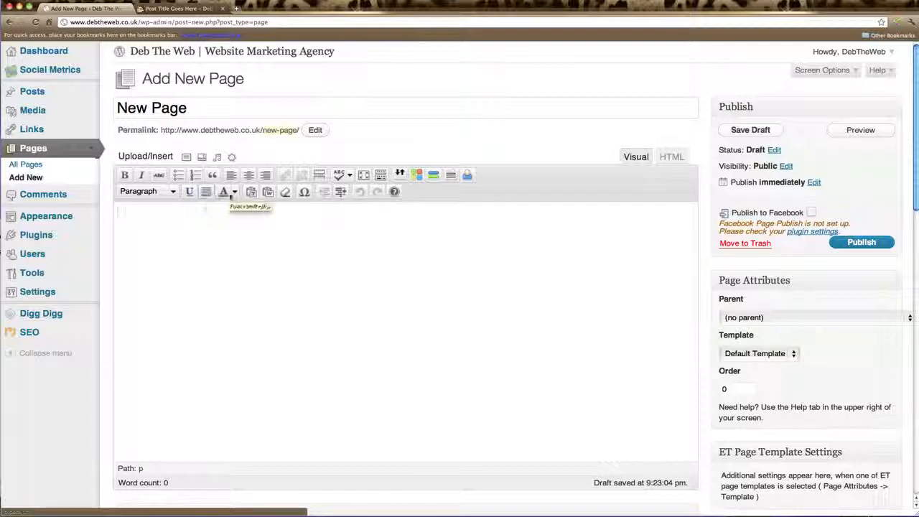
# Step: Add Lorem ipsum paragraphs with a 'Heading One' line on top, and select that line
pyautogui.click(234, 190)
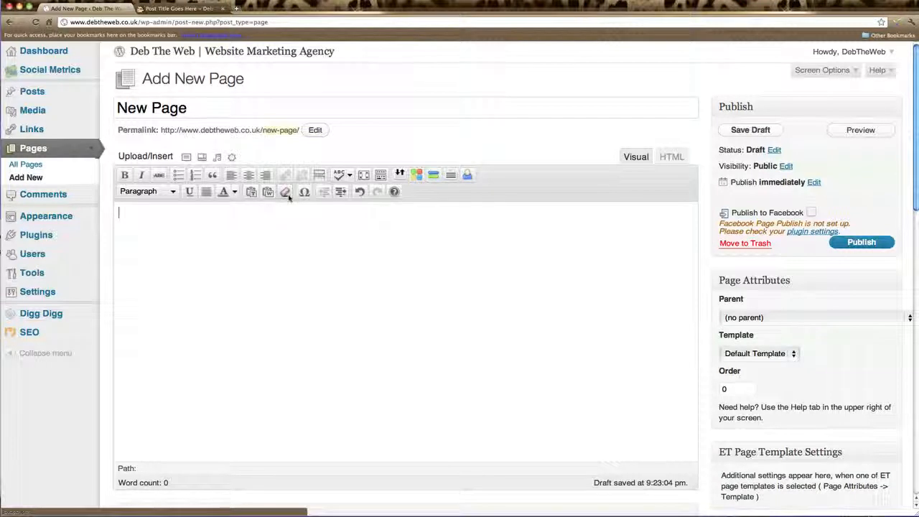
pyautogui.moveTo(284, 193)
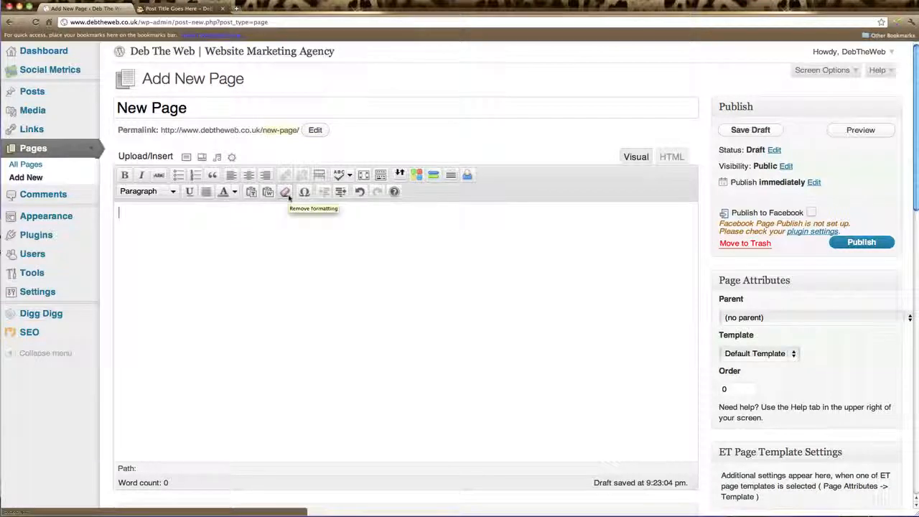
pyautogui.moveTo(304, 192)
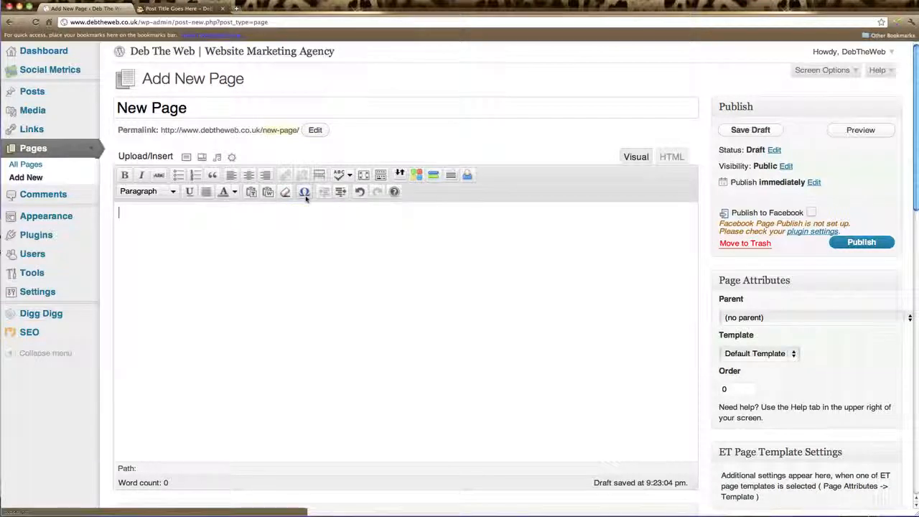
pyautogui.moveTo(304, 191)
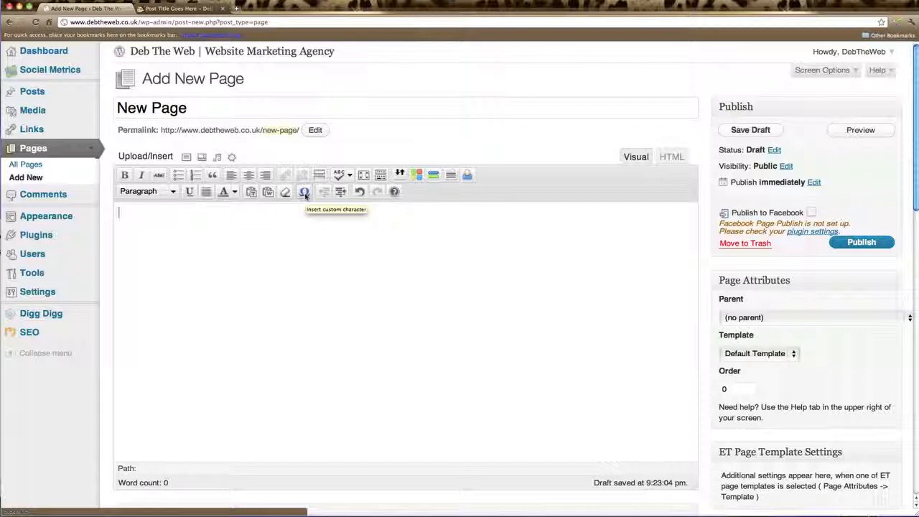
pyautogui.moveTo(324, 193)
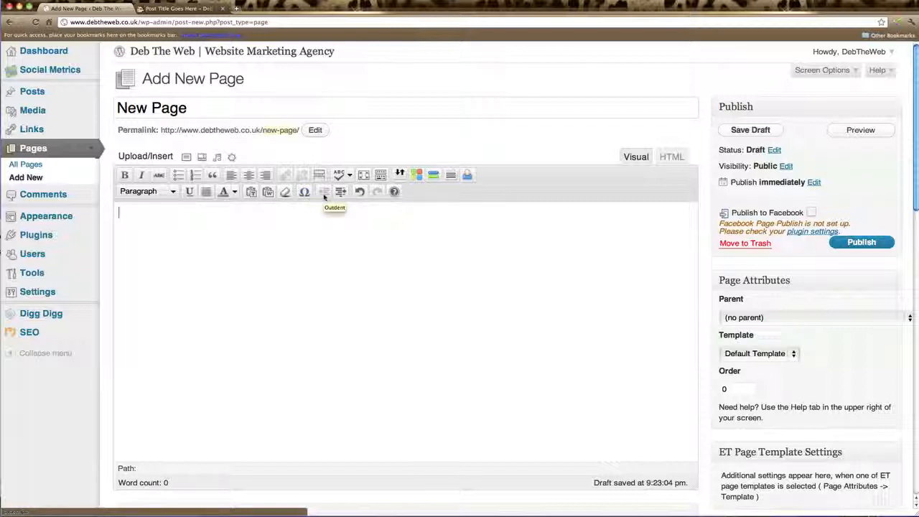
pyautogui.moveTo(359, 190)
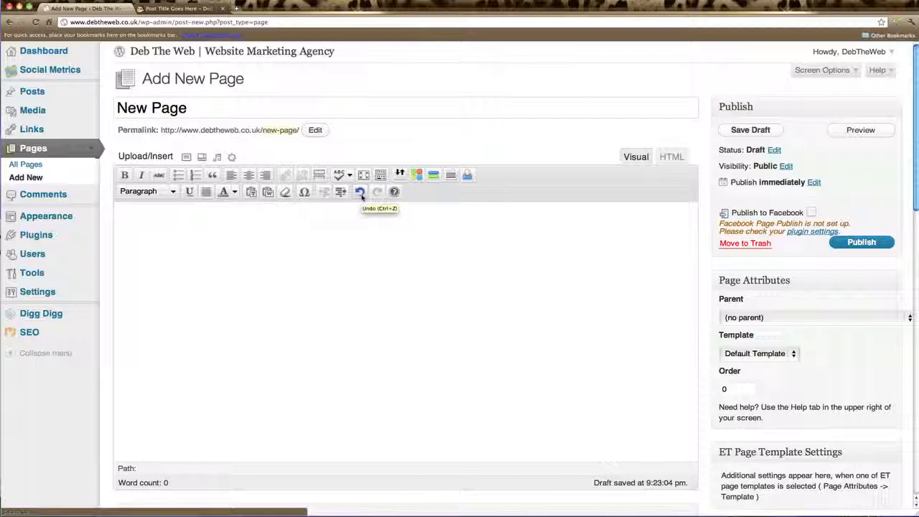
pyautogui.moveTo(376, 192)
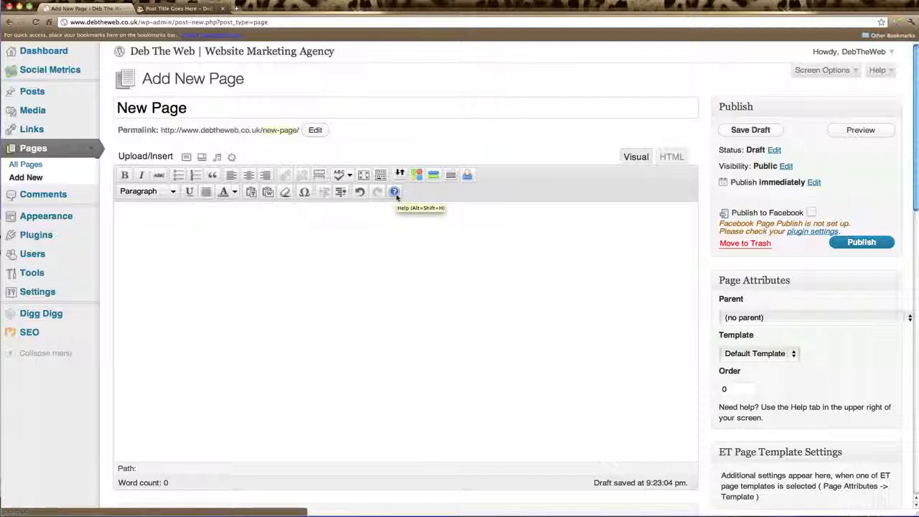
pyautogui.moveTo(276, 234)
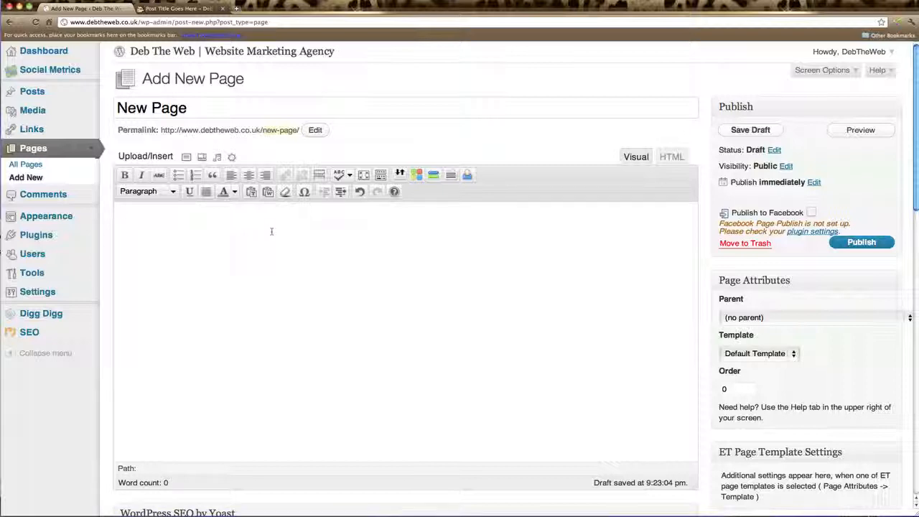
pyautogui.moveTo(275, 276)
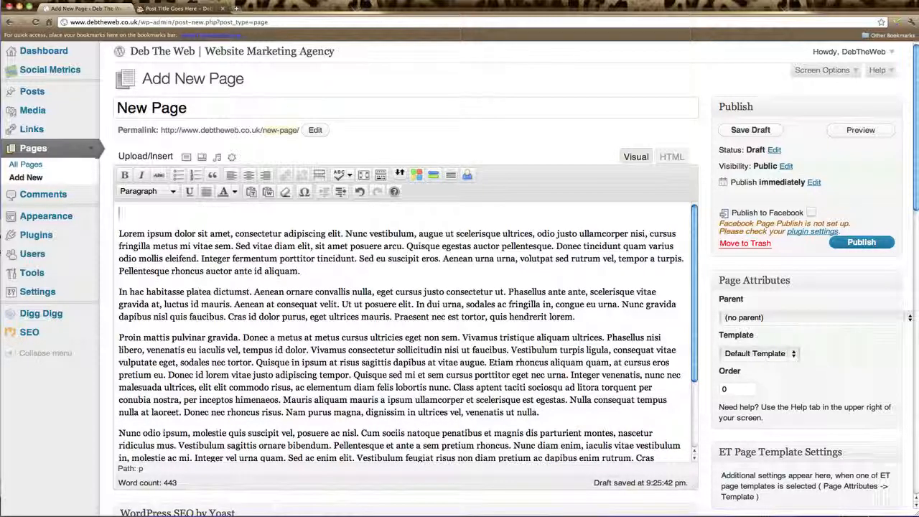
pyautogui.write('Header')
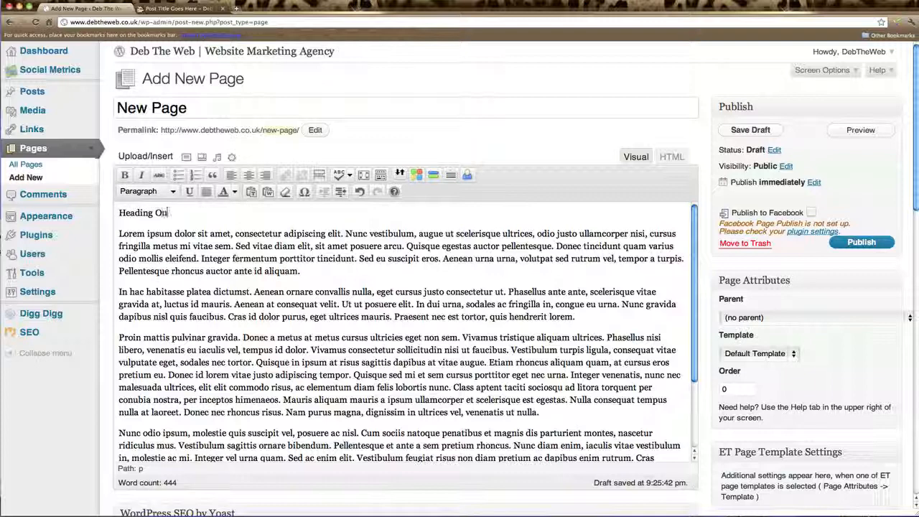
pyautogui.write('e')
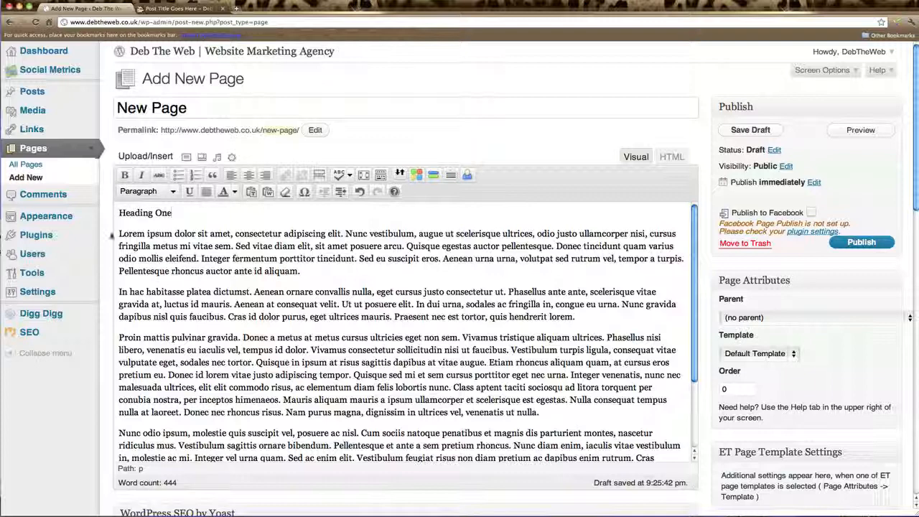
pyautogui.doubleClick(145, 213)
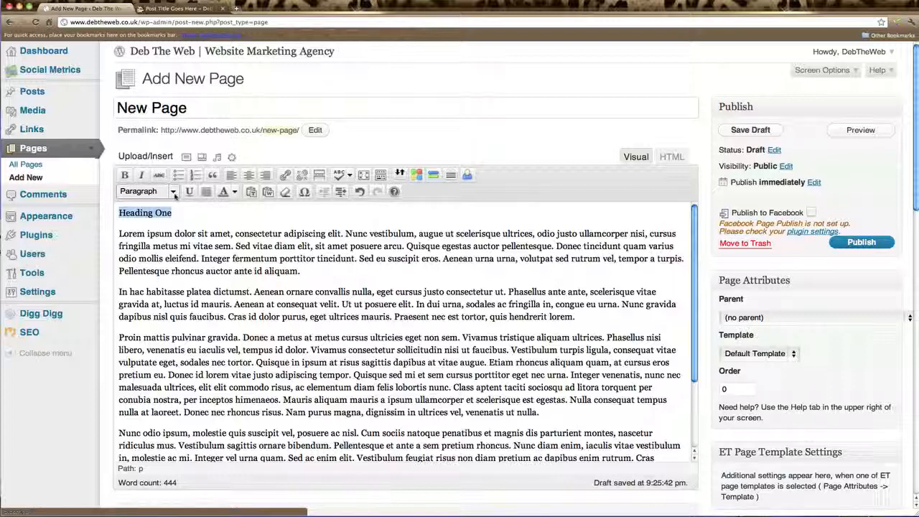
# Step: Format 'Heading One' as Heading 1 and add a 'Heading Two' line above paragraph three
pyautogui.click(147, 191)
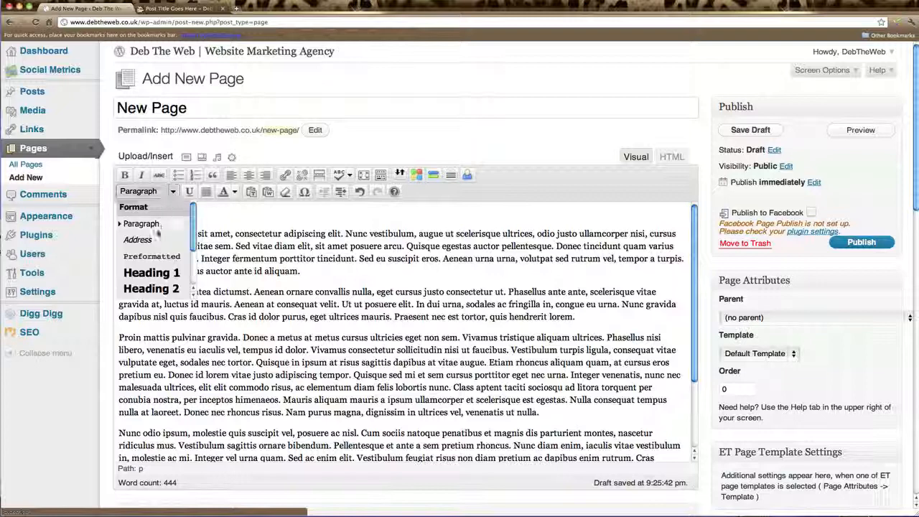
pyautogui.click(152, 272)
pyautogui.write('Heading')
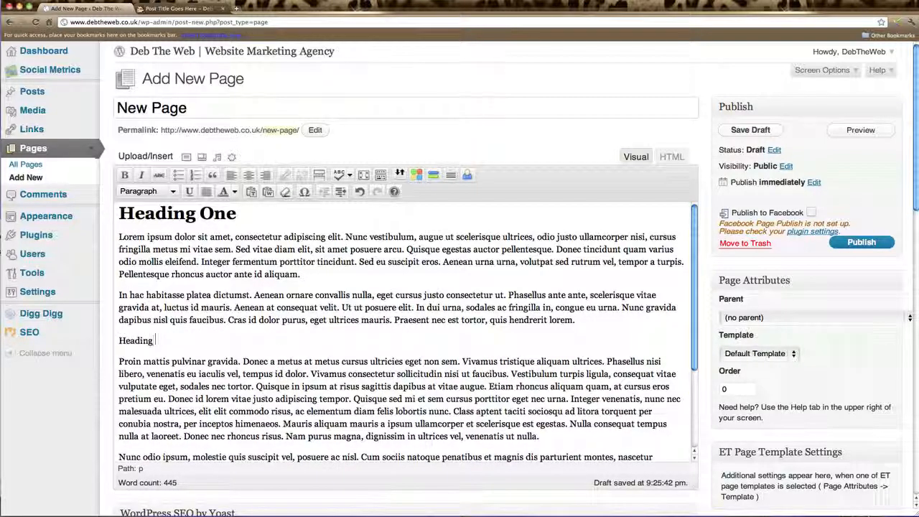
pyautogui.write('Two')
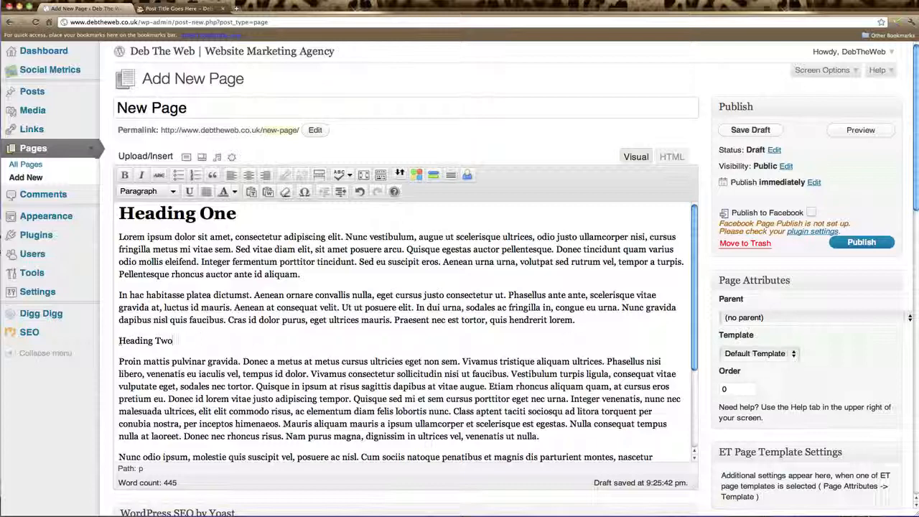
# Step: Format the 'Heading Two' line as a Heading 2
pyautogui.doubleClick(146, 341)
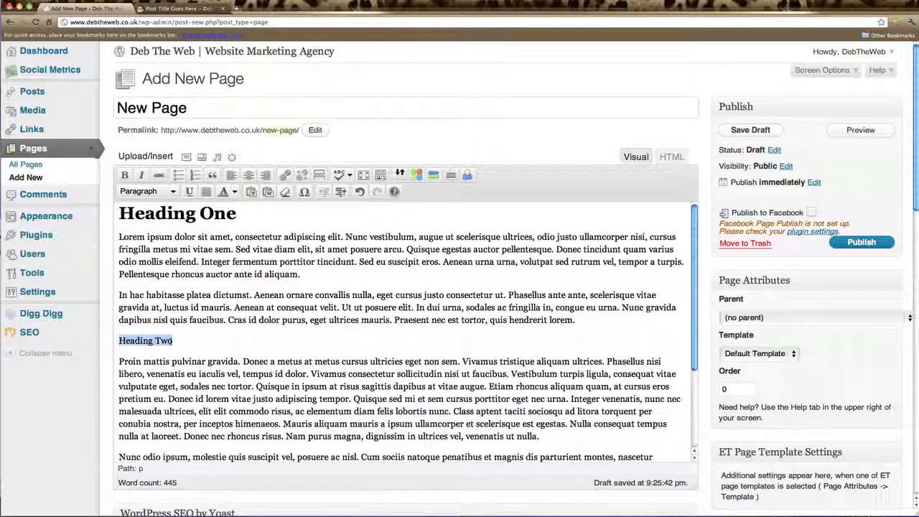
pyautogui.click(146, 191)
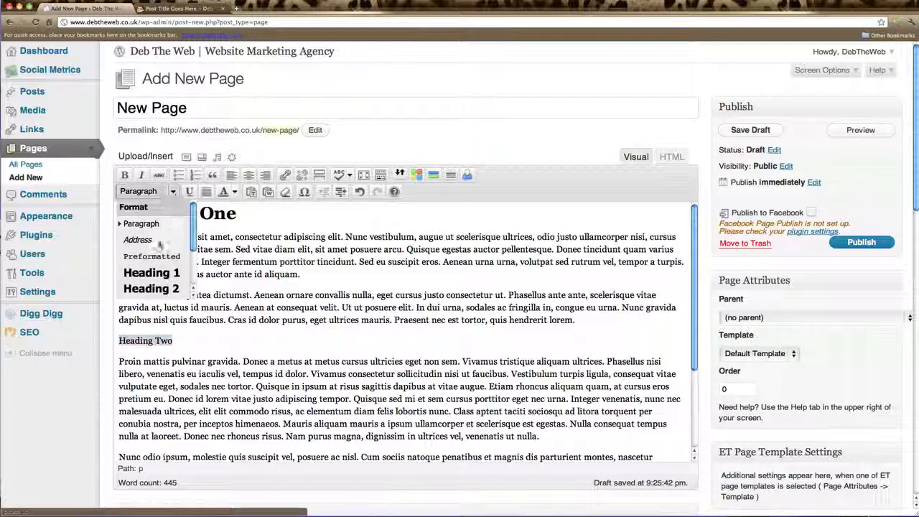
pyautogui.click(151, 287)
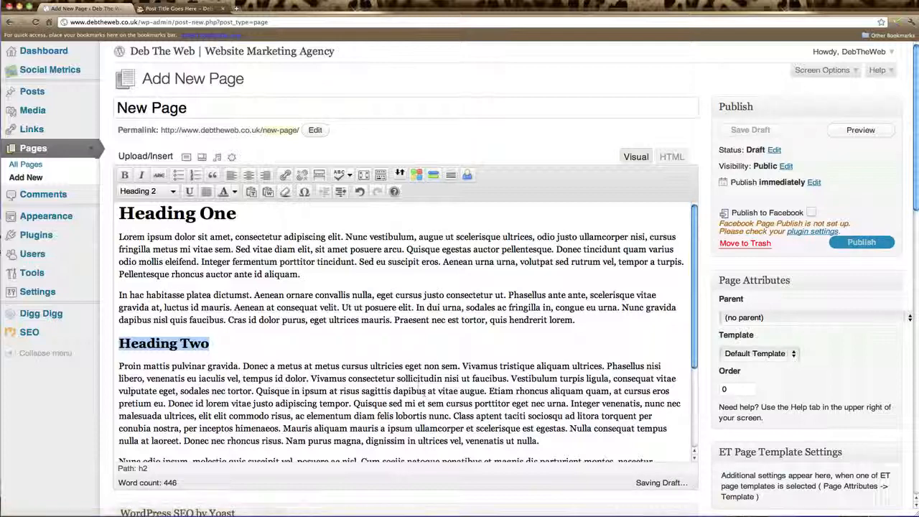
pyautogui.click(146, 191)
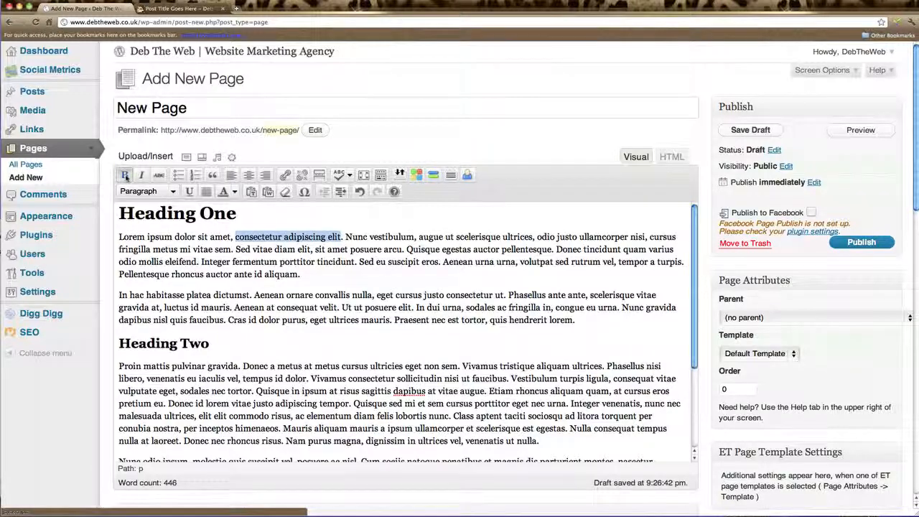
# Step: Make 'consectetur adipiscing elit' in the first paragraph bold and italic
pyautogui.click(123, 175)
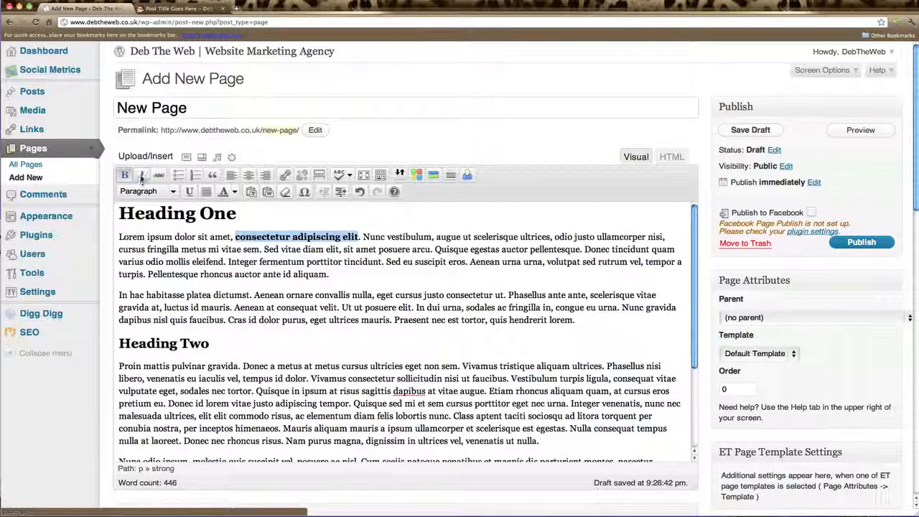
pyautogui.click(140, 175)
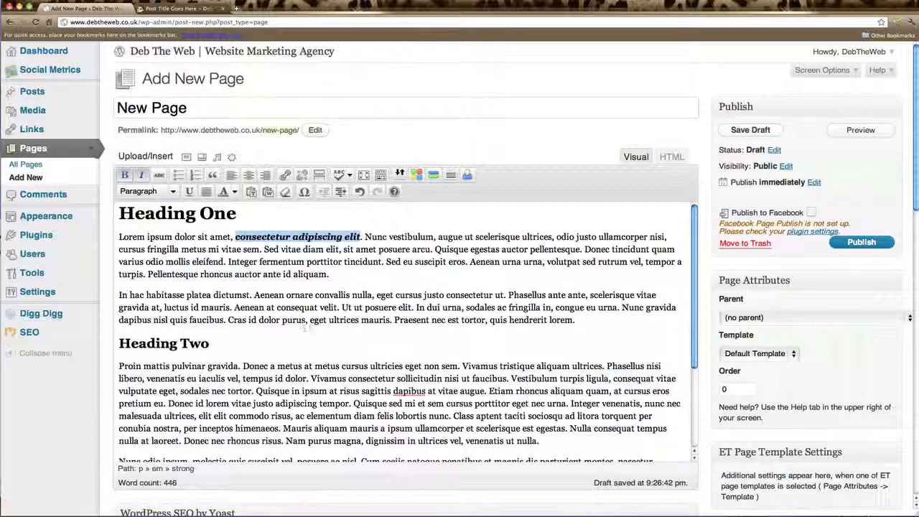
pyautogui.scroll(-3)
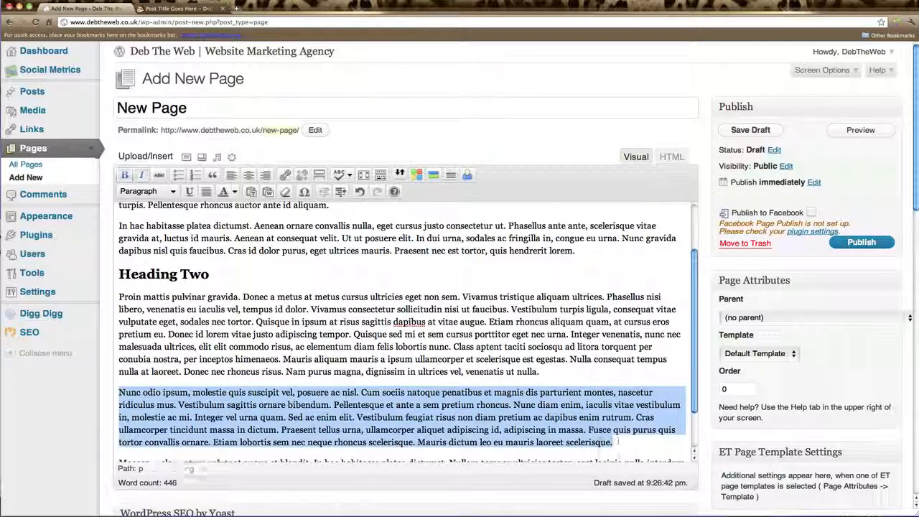
# Step: Underline a lower paragraph and colour the paragraph under Heading Two red
pyautogui.click(190, 191)
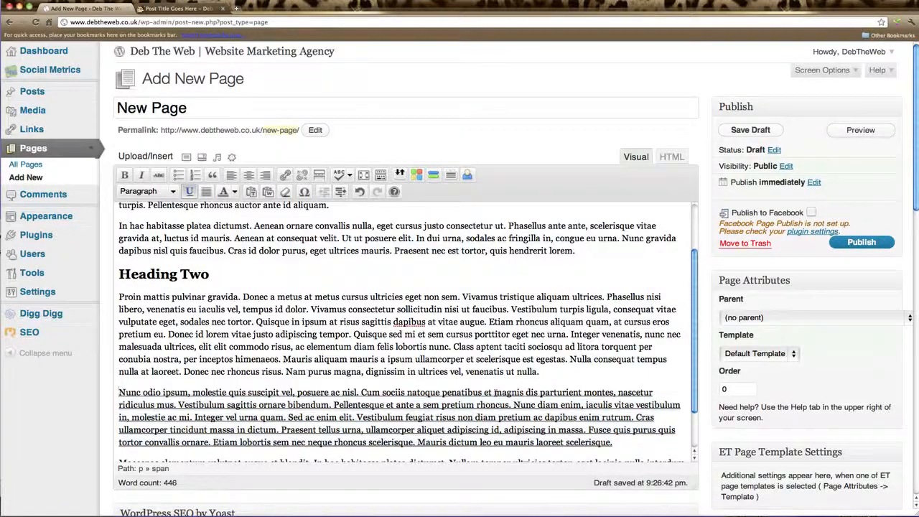
pyautogui.scroll(3)
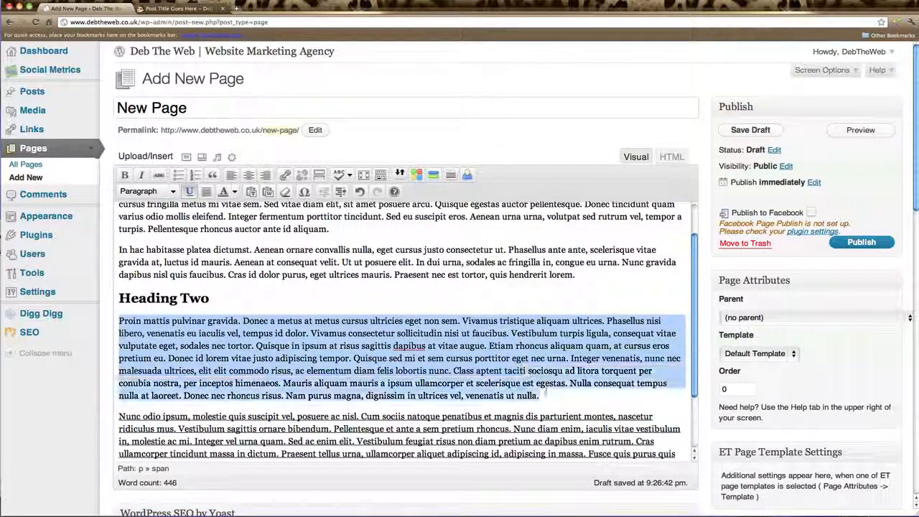
pyautogui.click(233, 191)
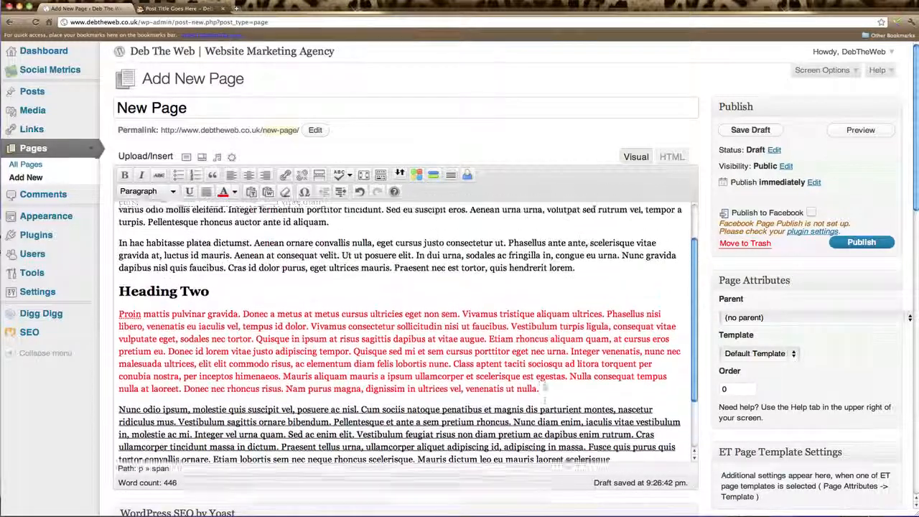
pyautogui.scroll(3)
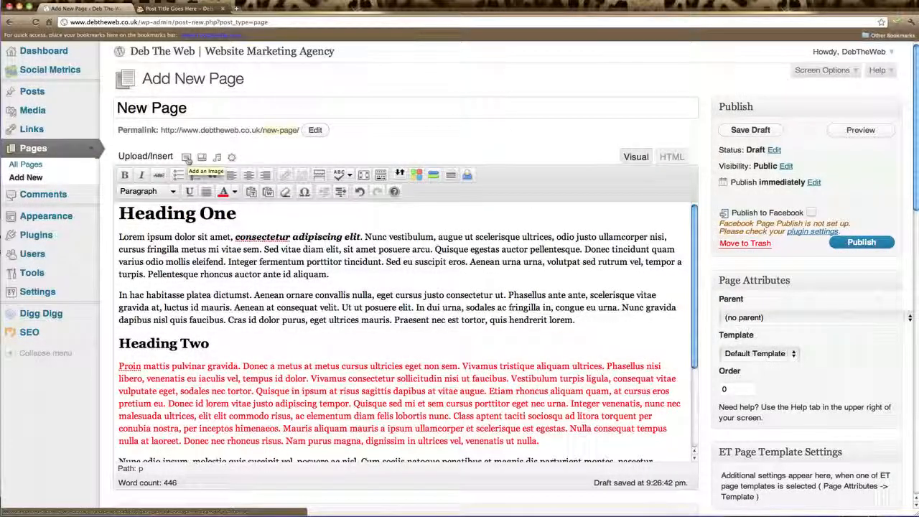
# Step: Bring up the Add an Image window and cancel the file upload chooser
pyautogui.click(186, 157)
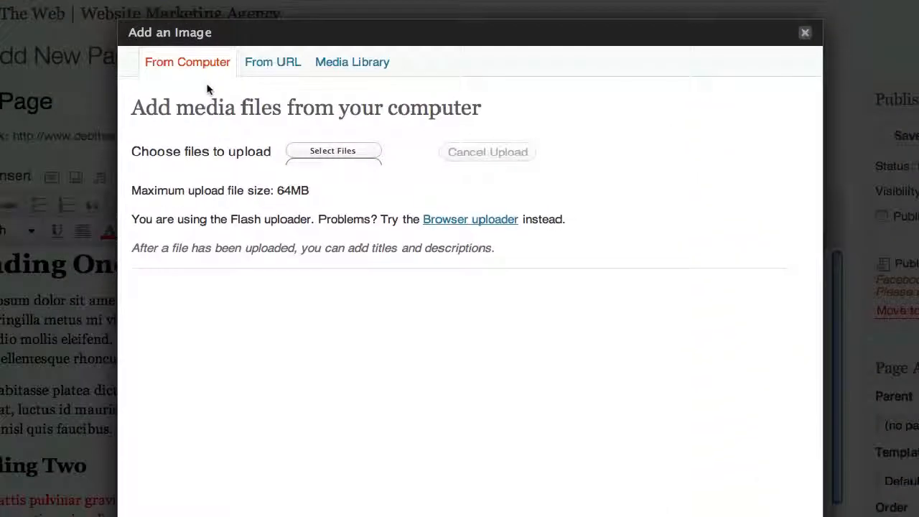
pyautogui.moveTo(292, 138)
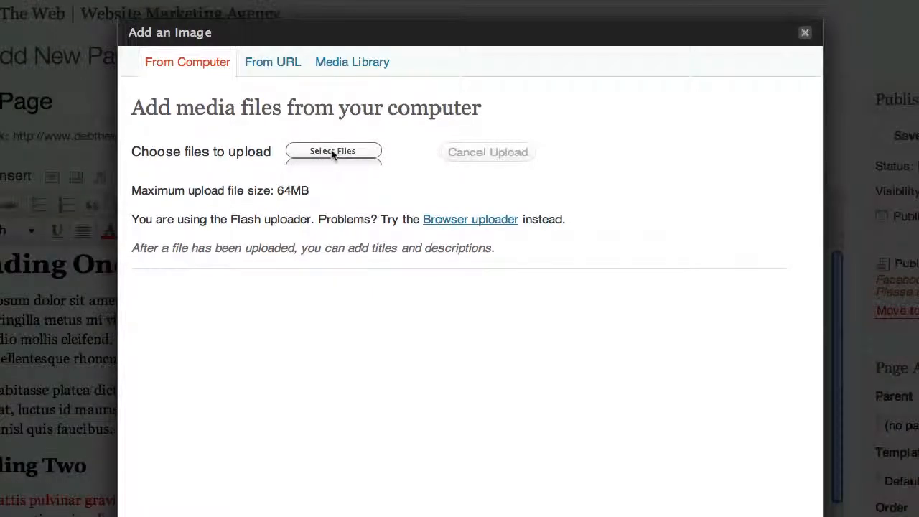
pyautogui.click(333, 151)
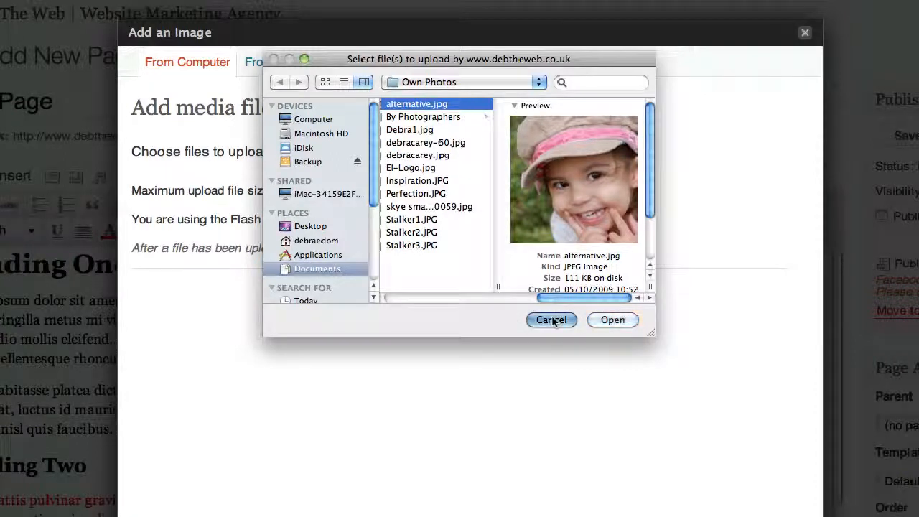
pyautogui.click(551, 319)
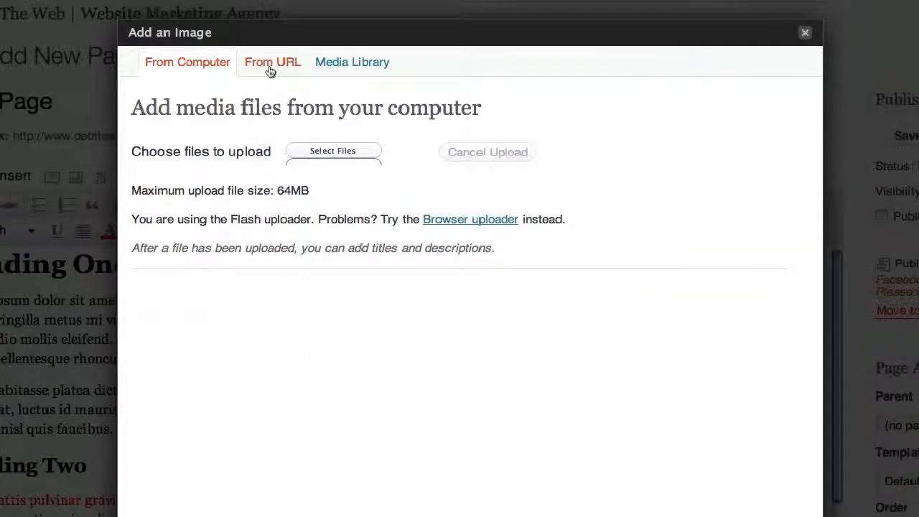
# Step: Switch the Add an Image window to the insert-from-URL form
pyautogui.click(273, 62)
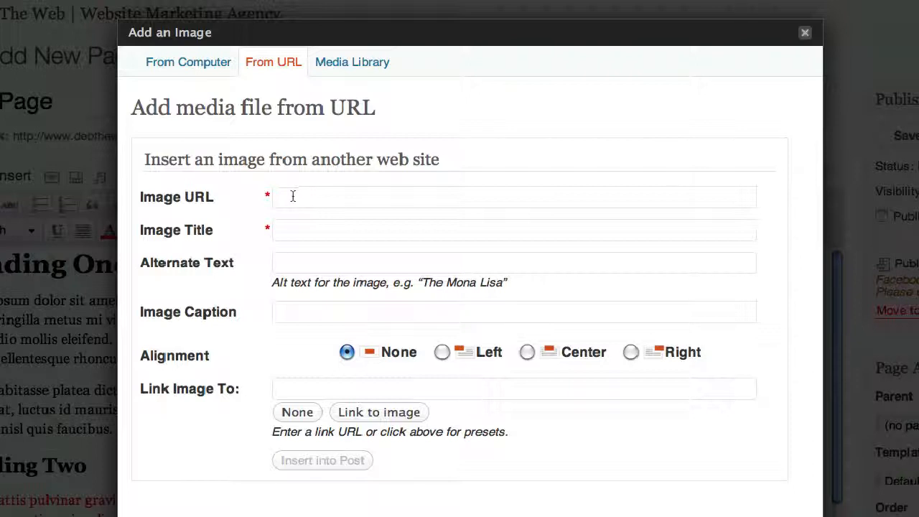
pyautogui.click(514, 197)
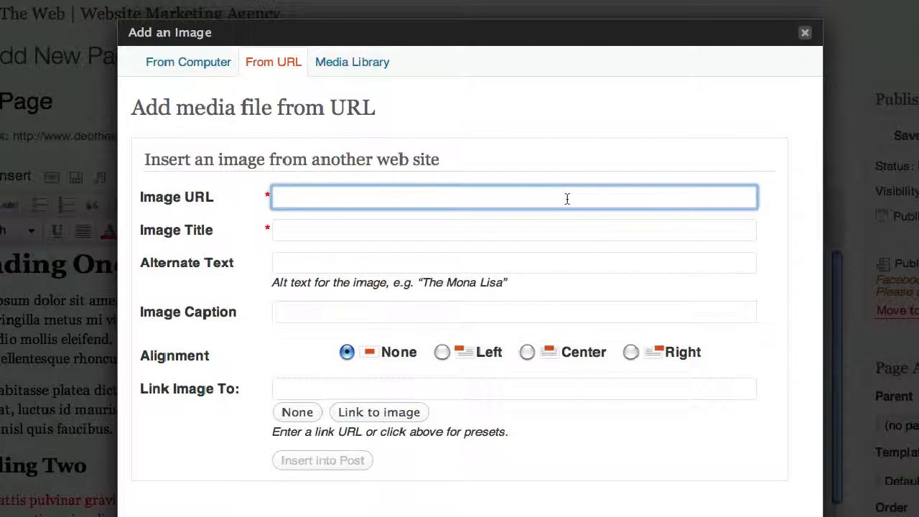
pyautogui.moveTo(255, 505)
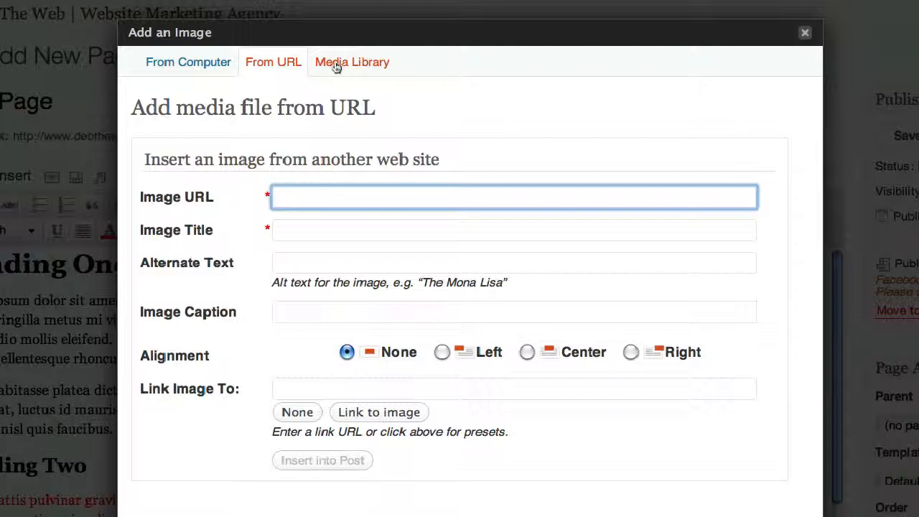
# Step: Choose the Hip Young Woman photo from the Media Library with left alignment at full size
pyautogui.click(352, 62)
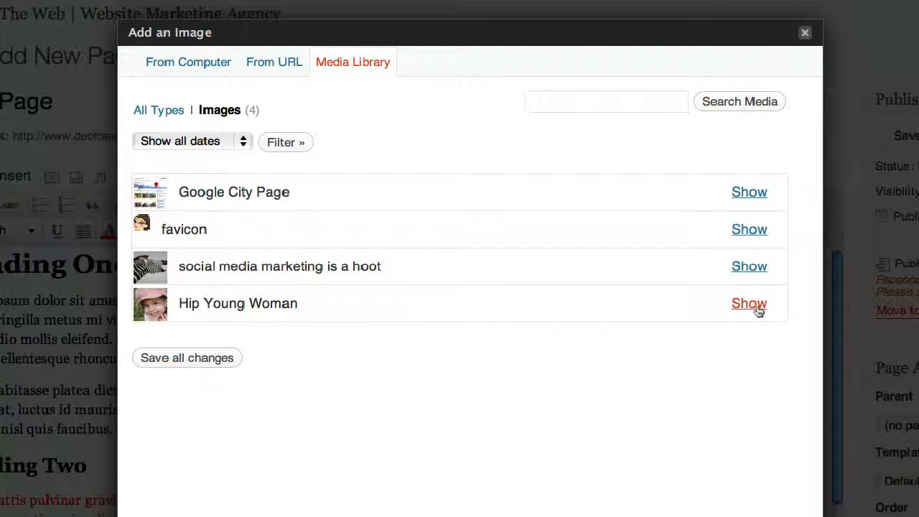
pyautogui.click(750, 303)
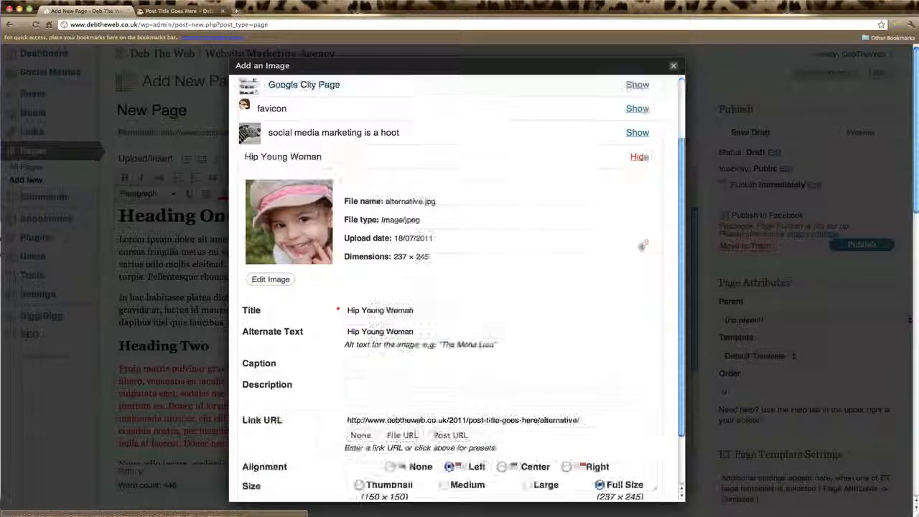
pyautogui.scroll(-3)
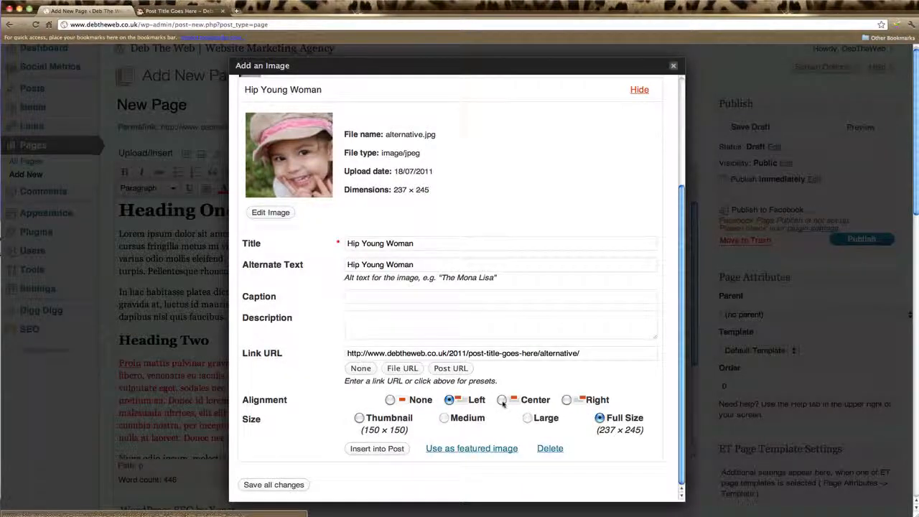
pyautogui.click(449, 399)
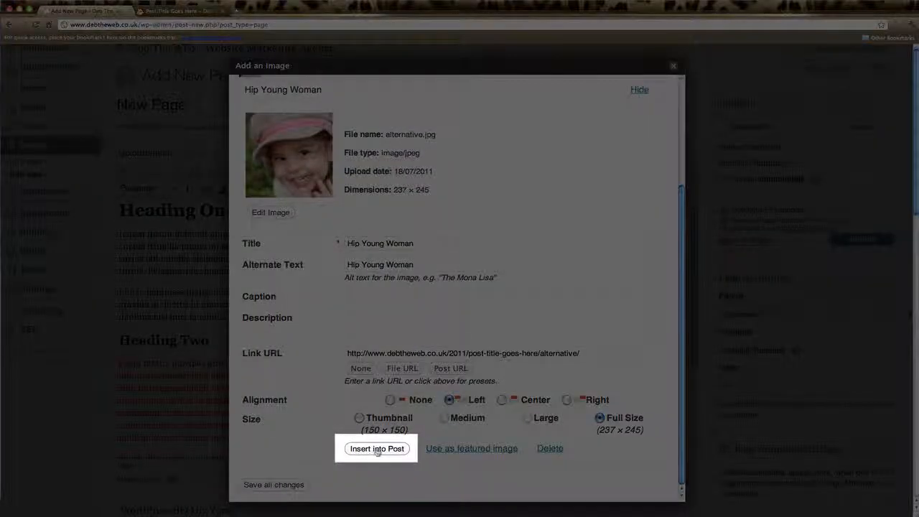
# Step: Insert the Hip Young Woman photo into the page and bring up its image settings
pyautogui.click(377, 448)
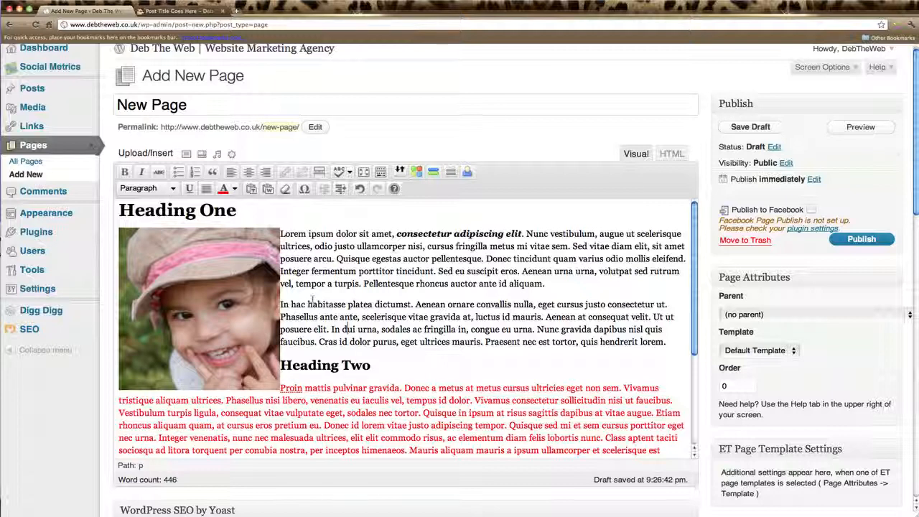
pyautogui.moveTo(229, 310)
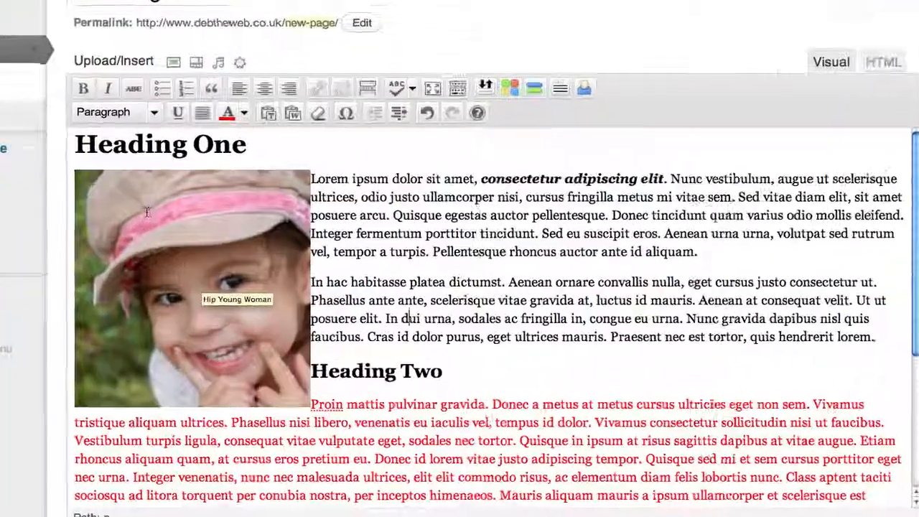
pyautogui.click(192, 288)
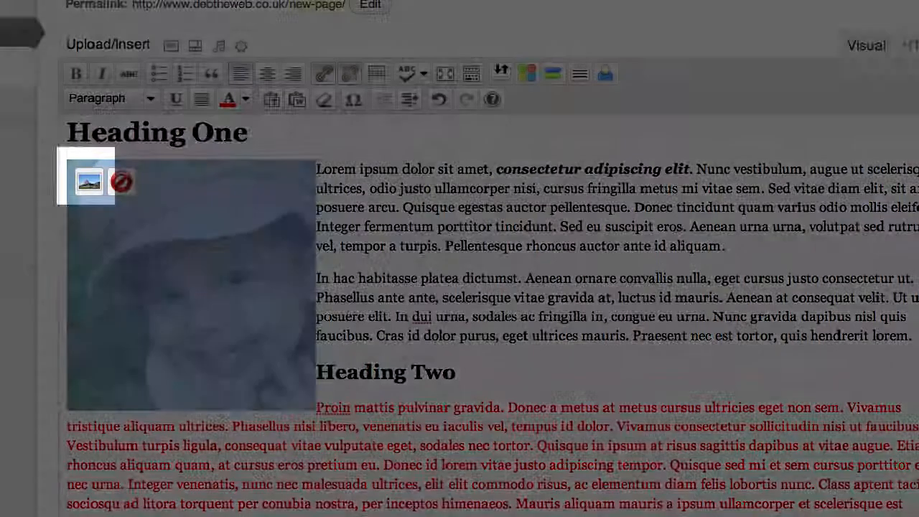
pyautogui.moveTo(89, 181)
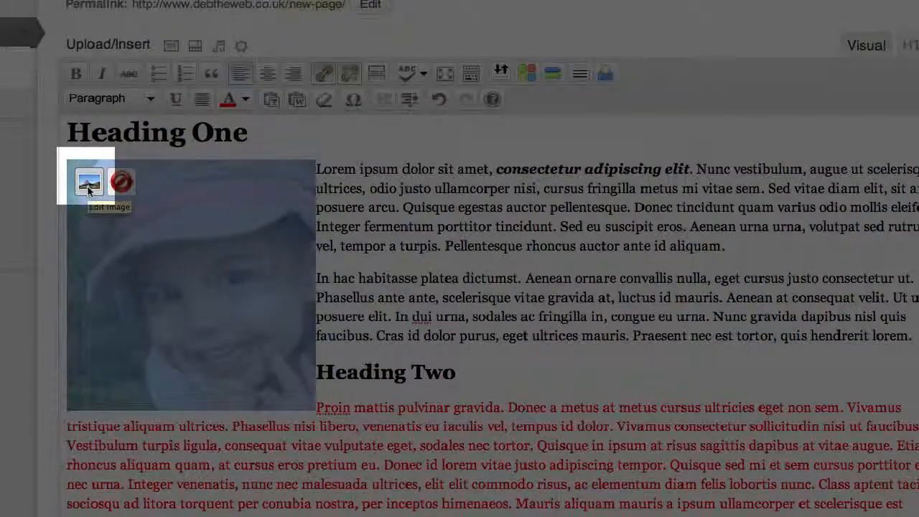
pyautogui.click(89, 181)
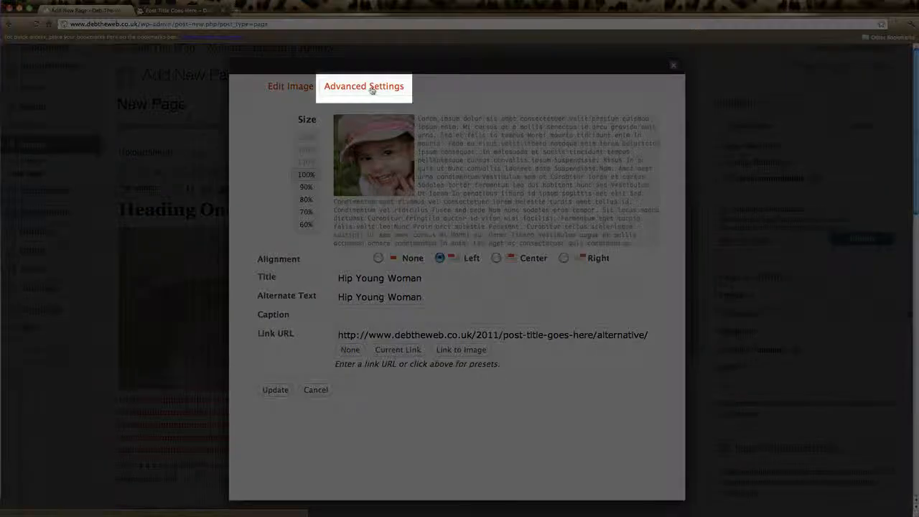
# Step: Set the photo's vertical and horizontal space to 10 px in Advanced Settings and update it
pyautogui.click(363, 86)
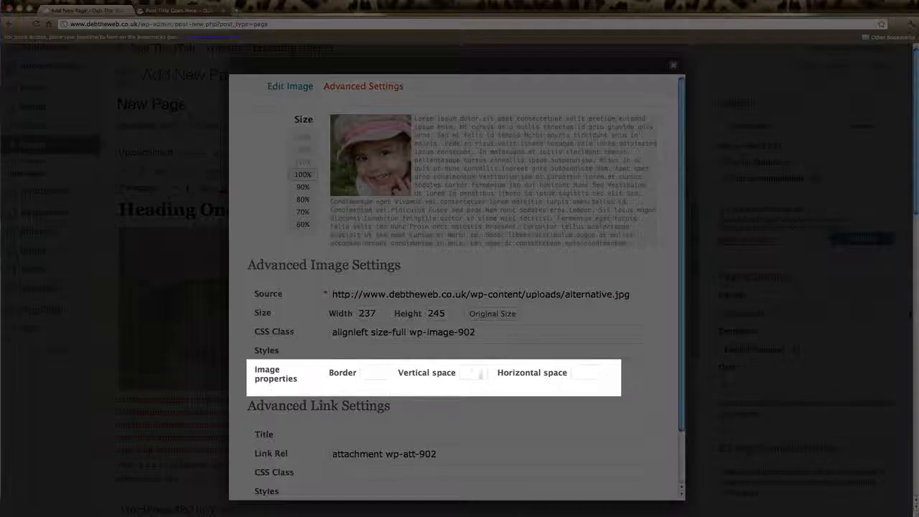
pyautogui.click(473, 371)
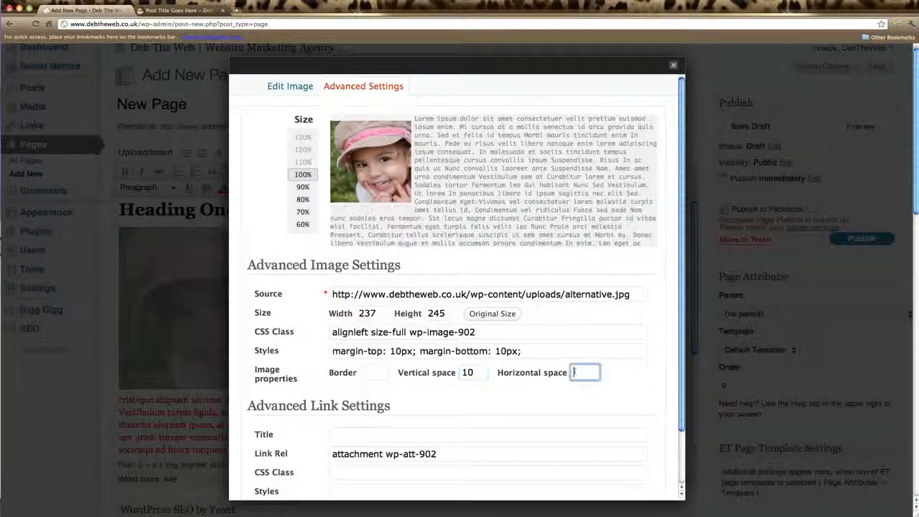
pyautogui.write('10')
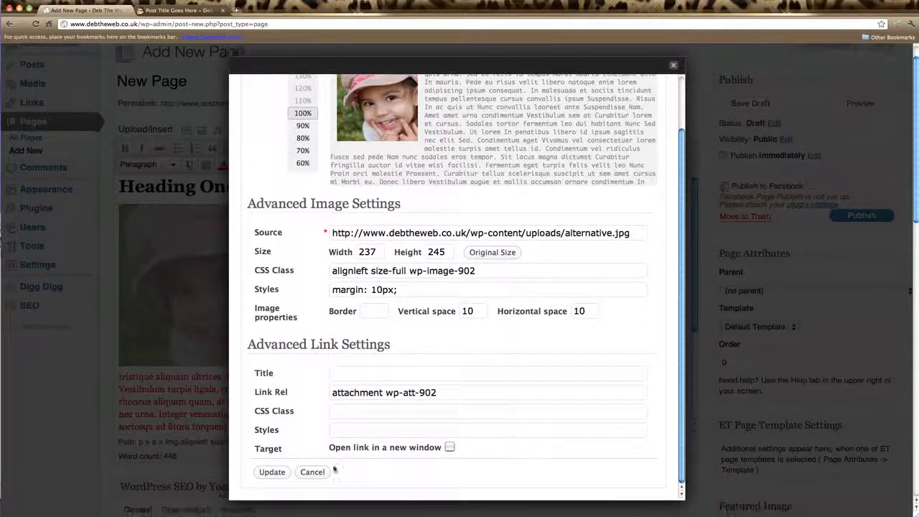
pyautogui.click(272, 471)
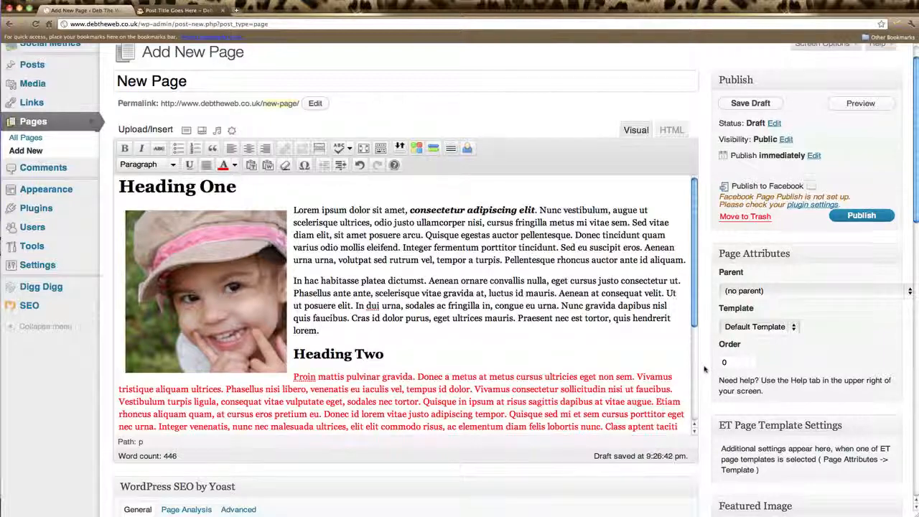
pyautogui.scroll(-3)
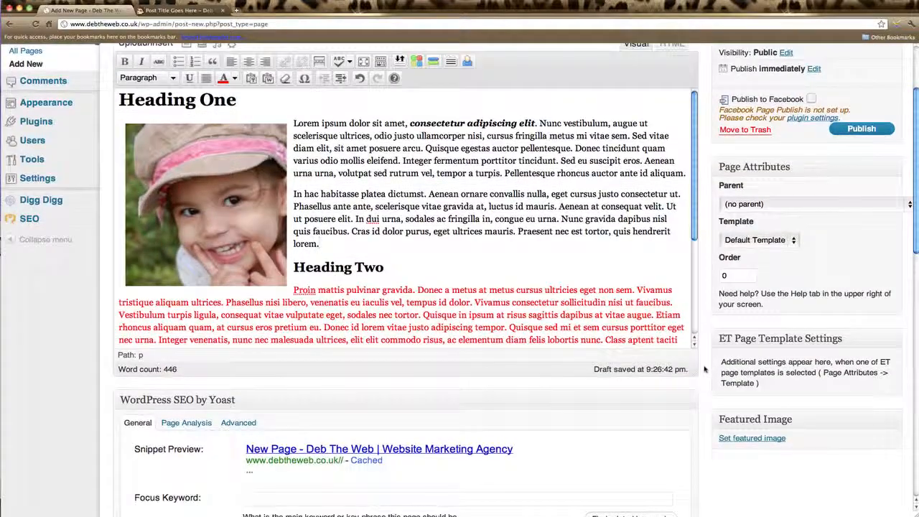
pyautogui.scroll(-3)
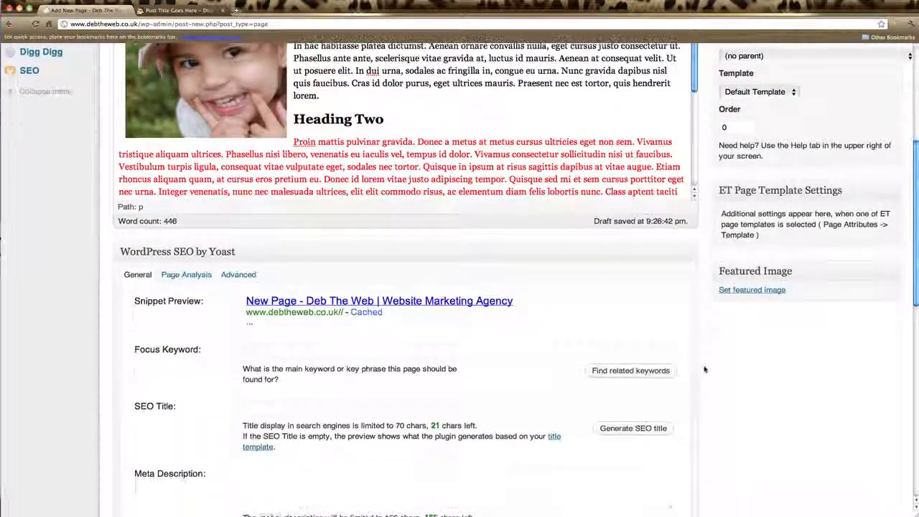
pyautogui.scroll(-3)
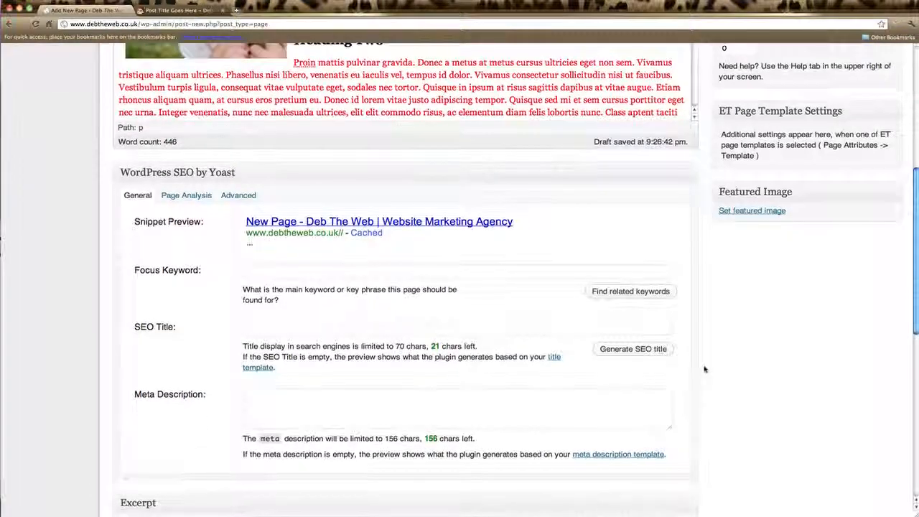
pyautogui.scroll(-3)
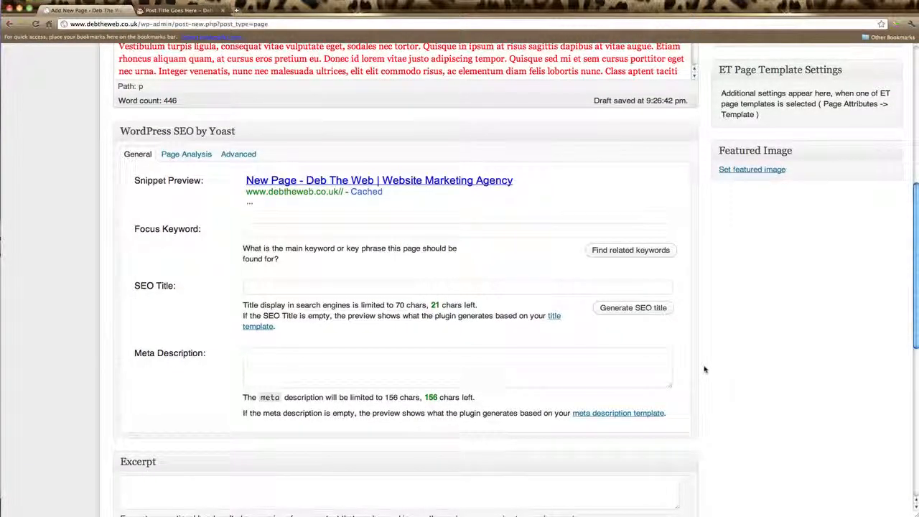
pyautogui.moveTo(477, 339)
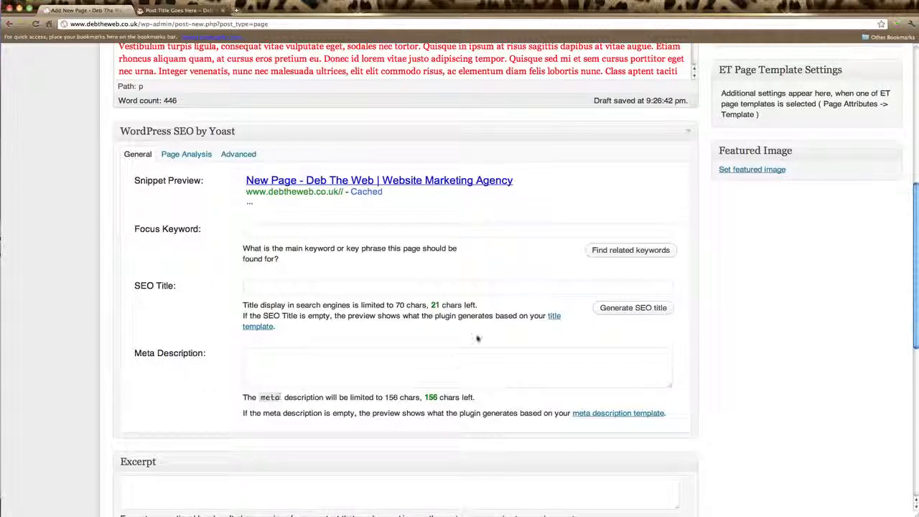
pyautogui.moveTo(715, 385)
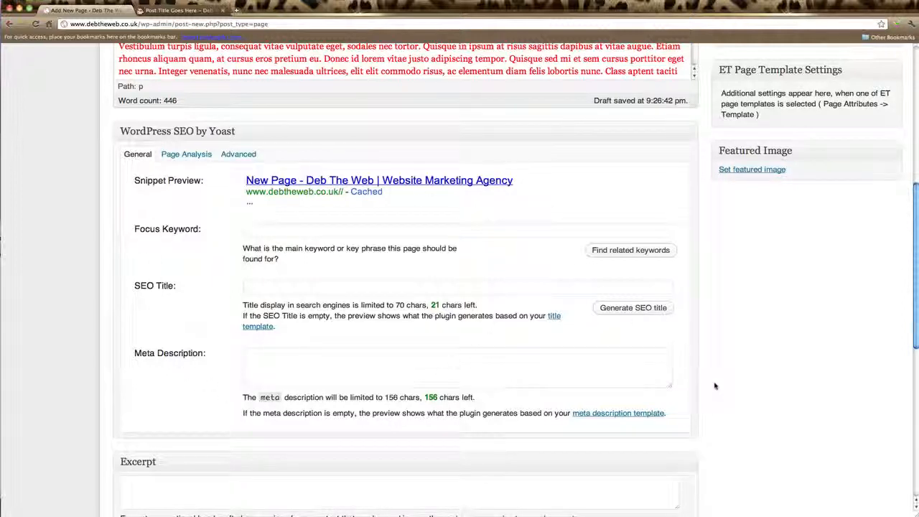
pyautogui.scroll(-3)
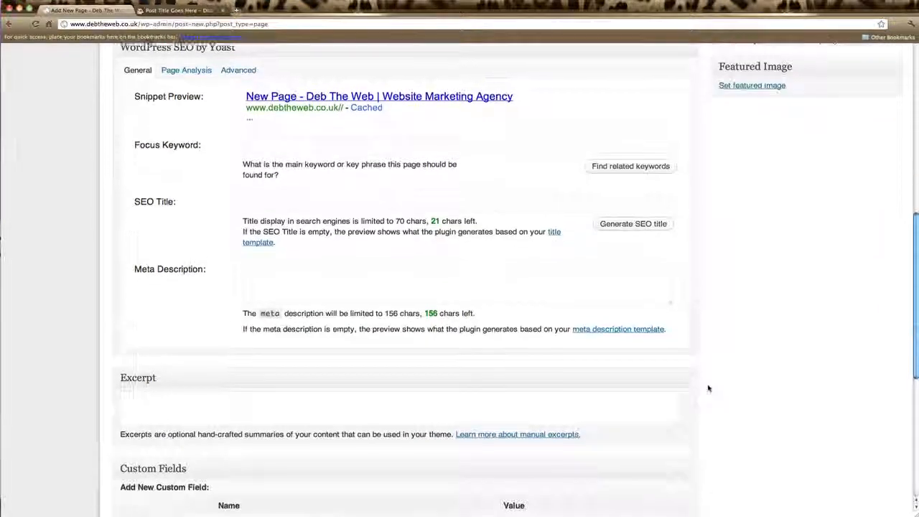
pyautogui.scroll(-3)
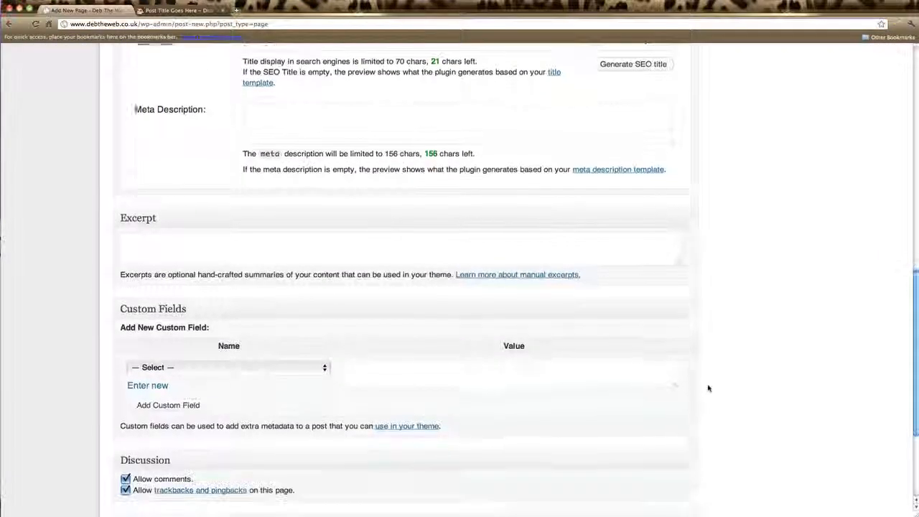
pyautogui.scroll(-3)
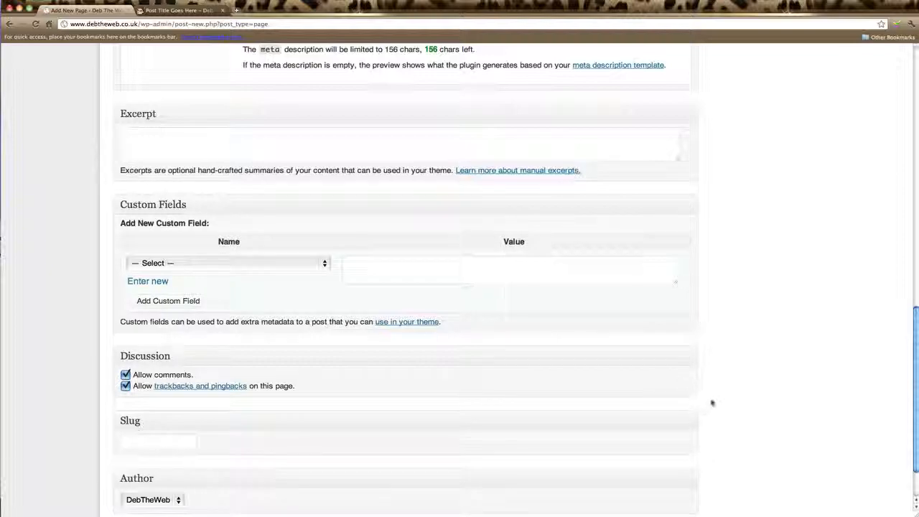
pyautogui.scroll(-3)
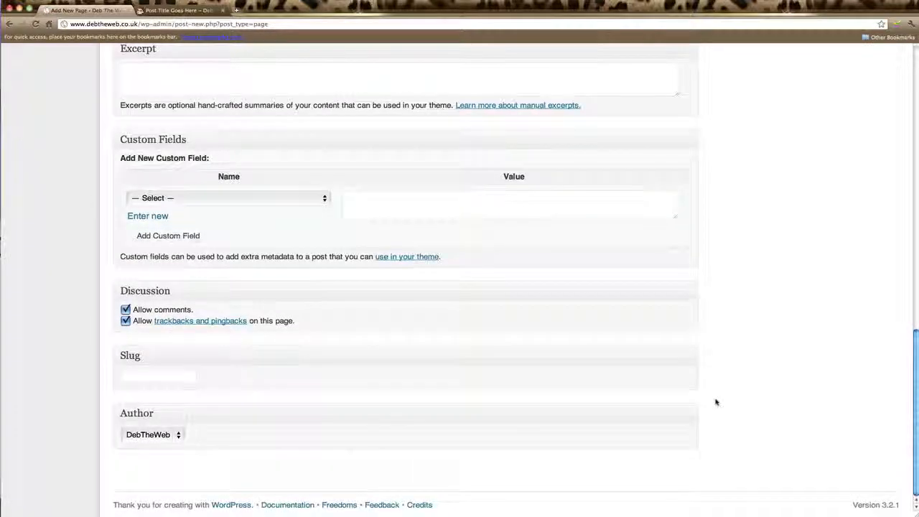
pyautogui.scroll(3)
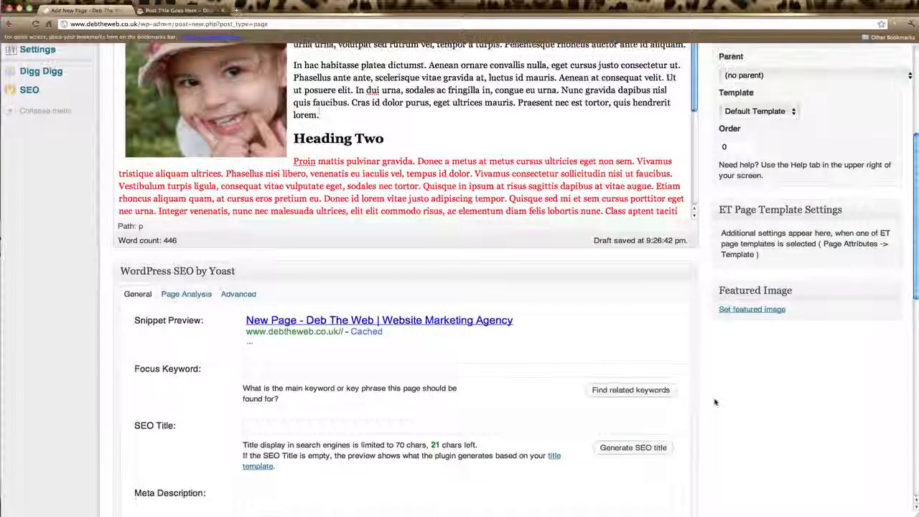
pyautogui.scroll(3)
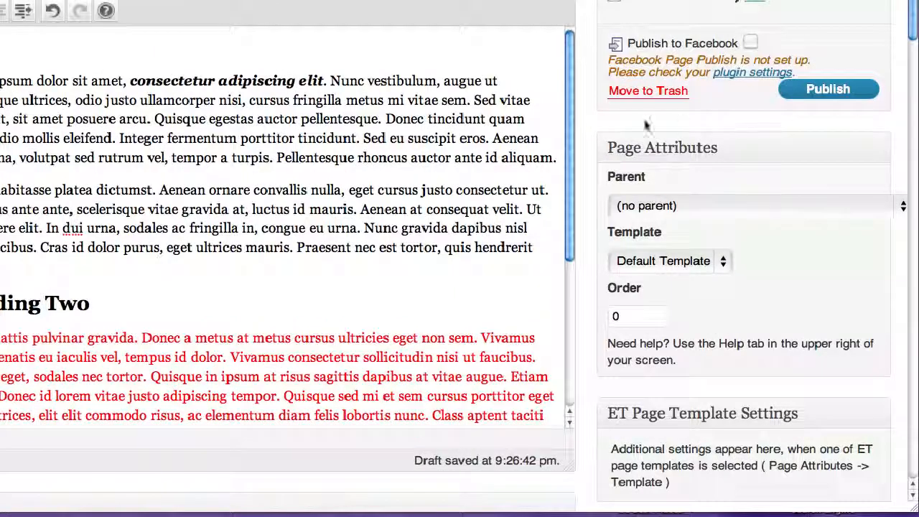
pyautogui.moveTo(889, 129)
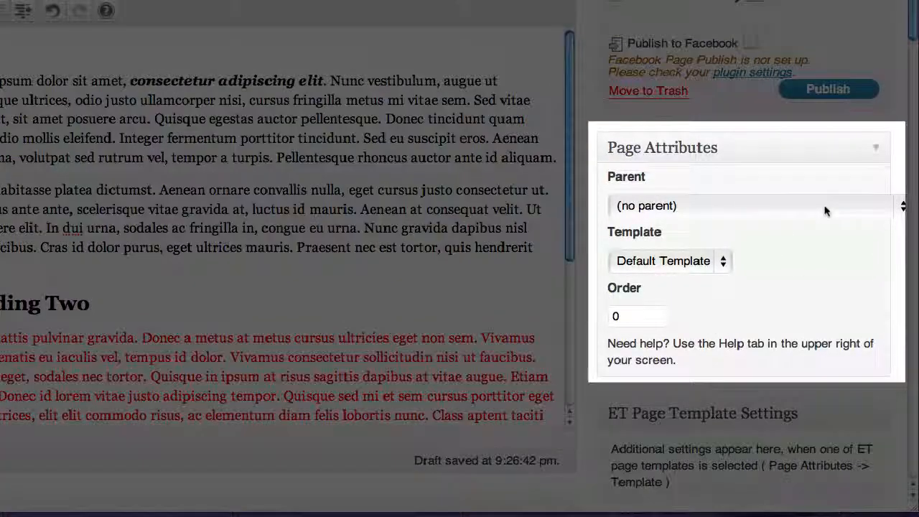
pyautogui.click(746, 207)
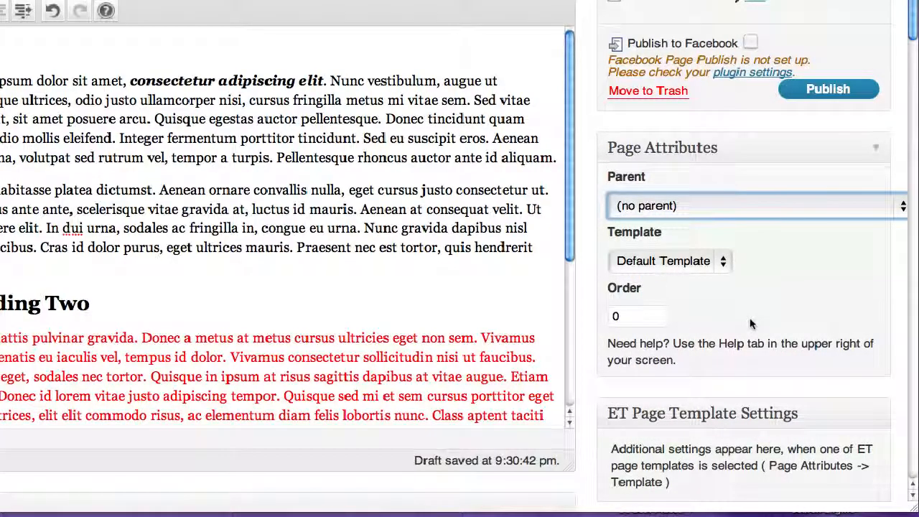
pyautogui.scroll(-3)
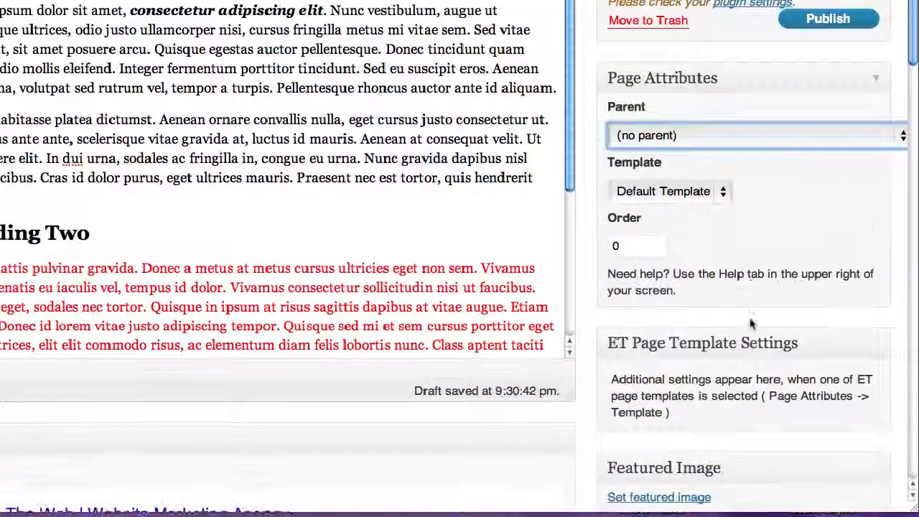
pyautogui.scroll(-3)
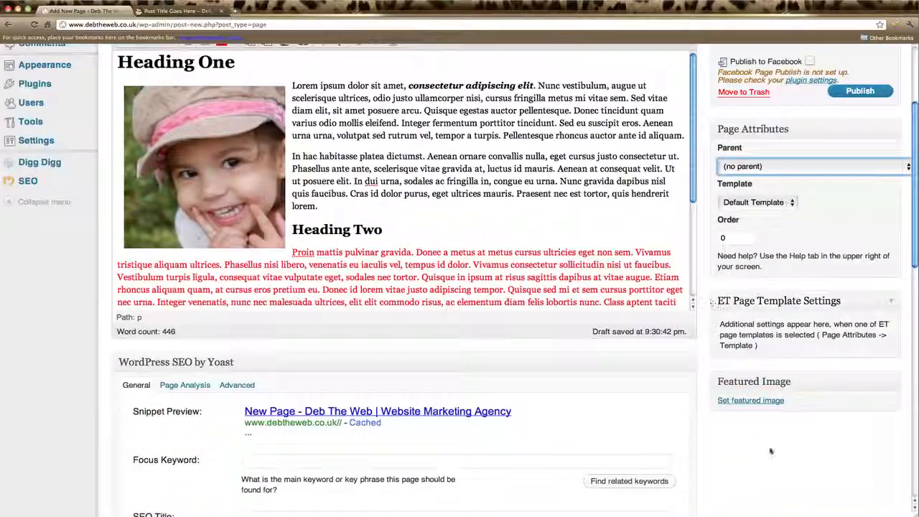
pyautogui.scroll(3)
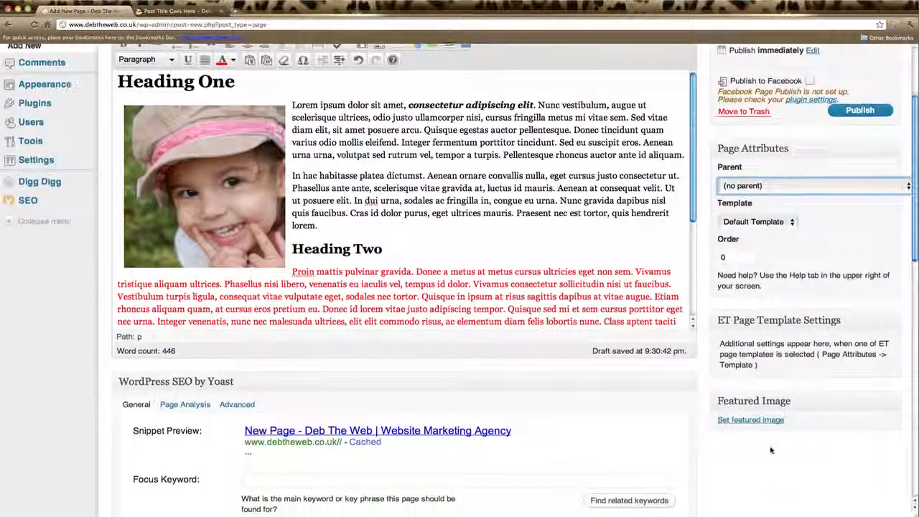
pyautogui.scroll(3)
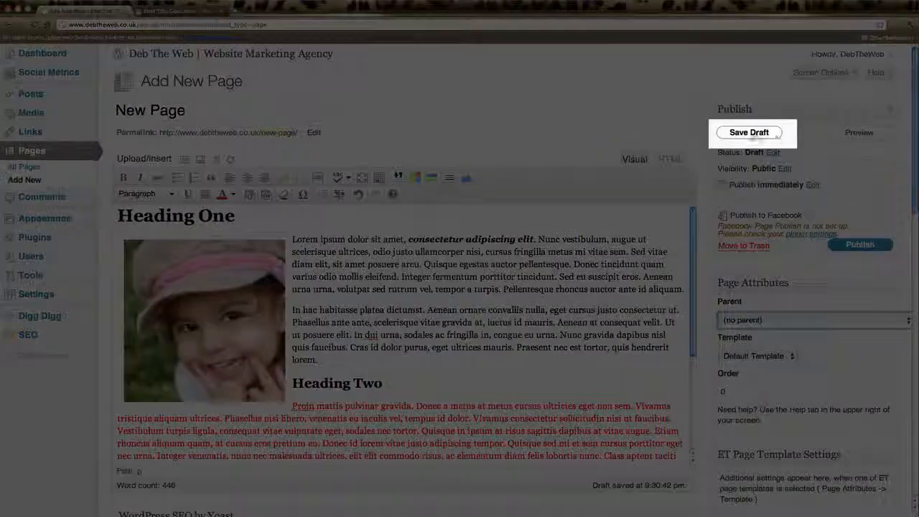
# Step: Save New Page as a draft, then publish it from the Publish box
pyautogui.click(749, 132)
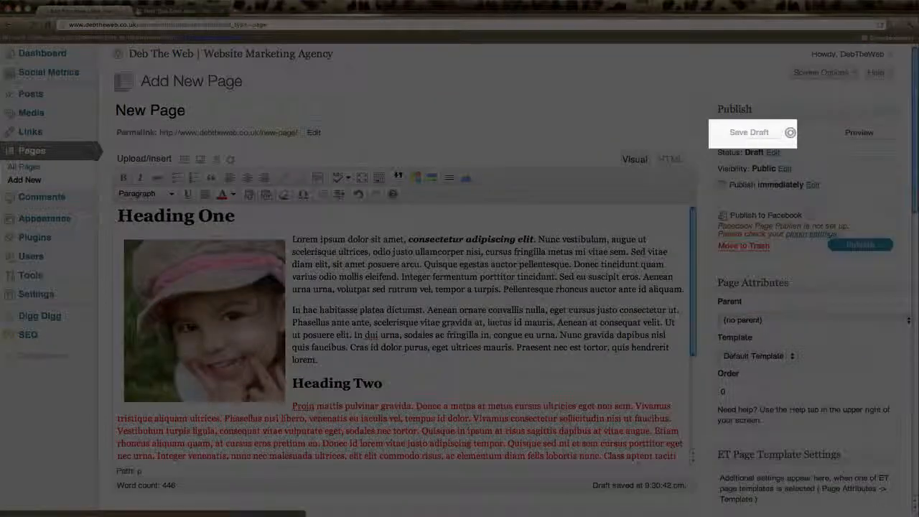
pyautogui.click(749, 132)
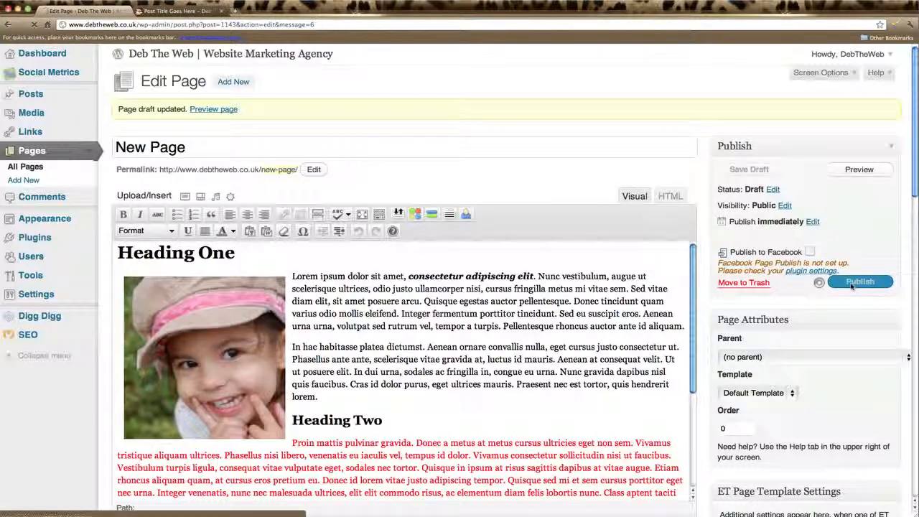
pyautogui.click(859, 282)
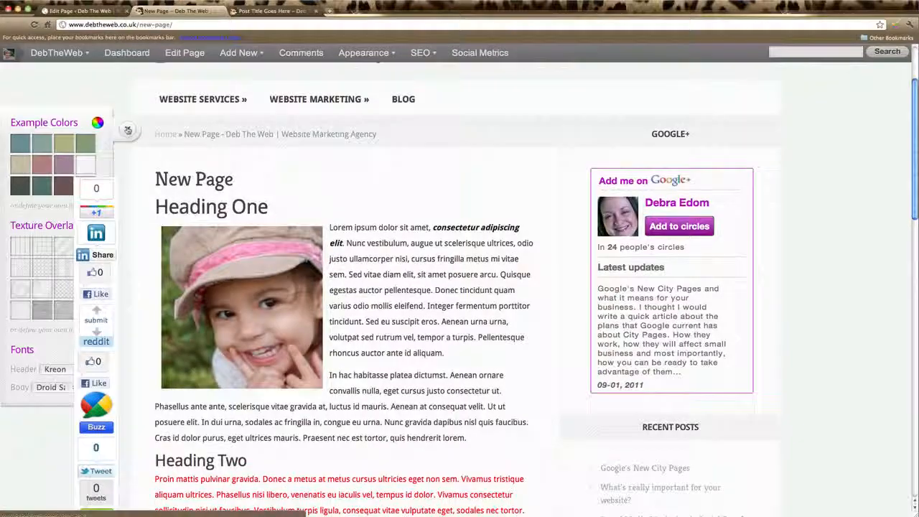
# Step: Scroll through the live New Page and return to its Edit Page browser tab
pyautogui.scroll(-3)
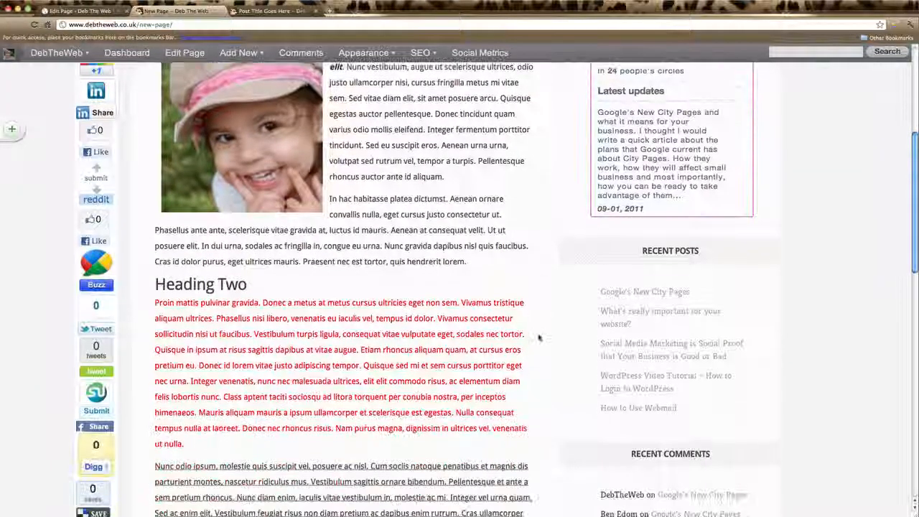
pyautogui.scroll(-3)
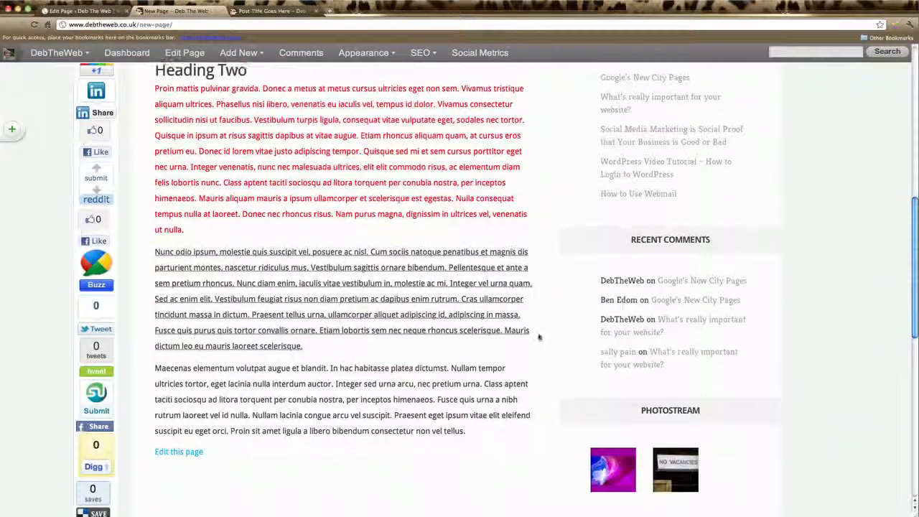
pyautogui.scroll(3)
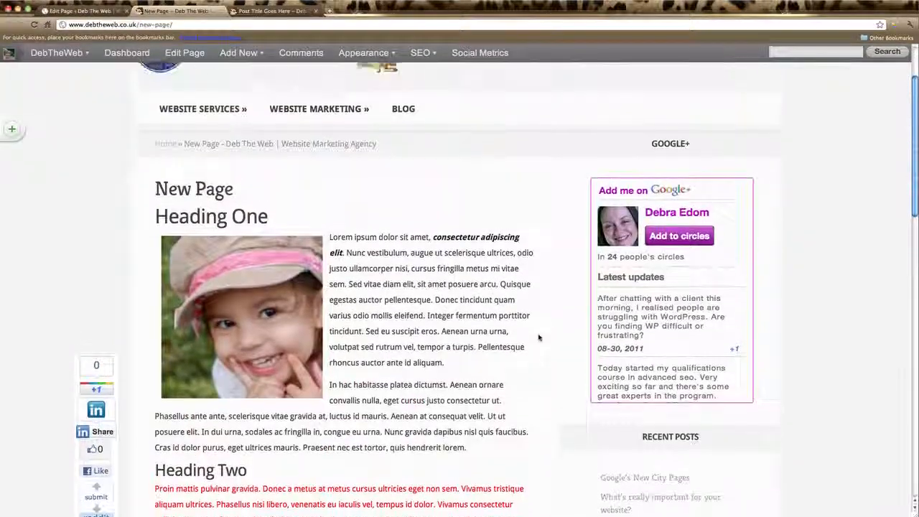
pyautogui.scroll(3)
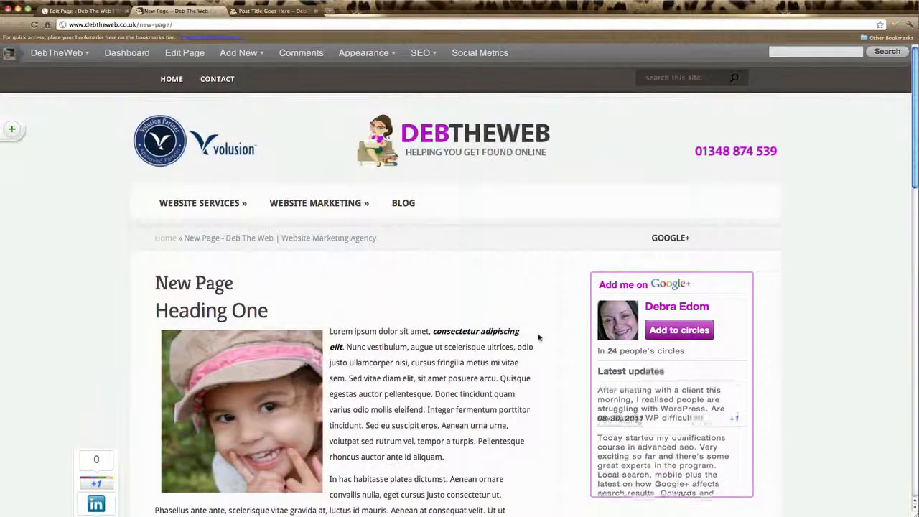
pyautogui.click(183, 51)
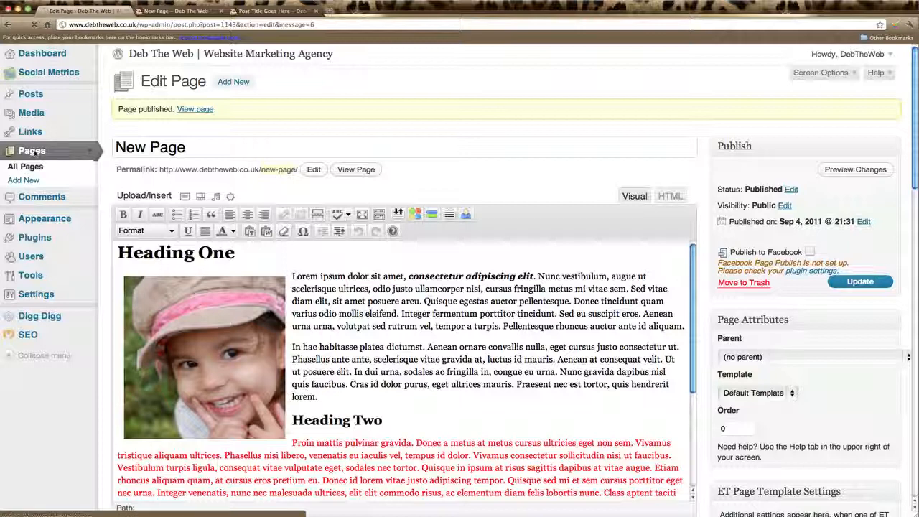
# Step: From the Pages list, reopen the published New Page in the editor
pyautogui.click(26, 166)
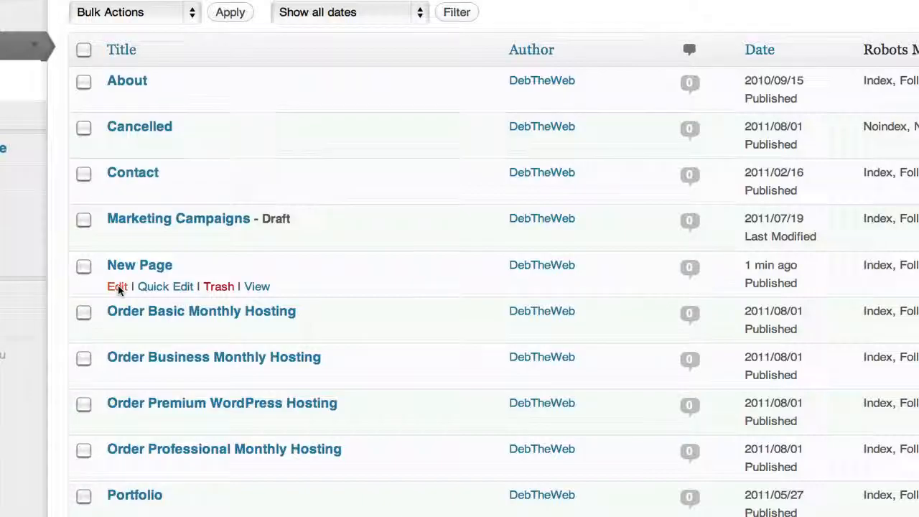
pyautogui.click(117, 288)
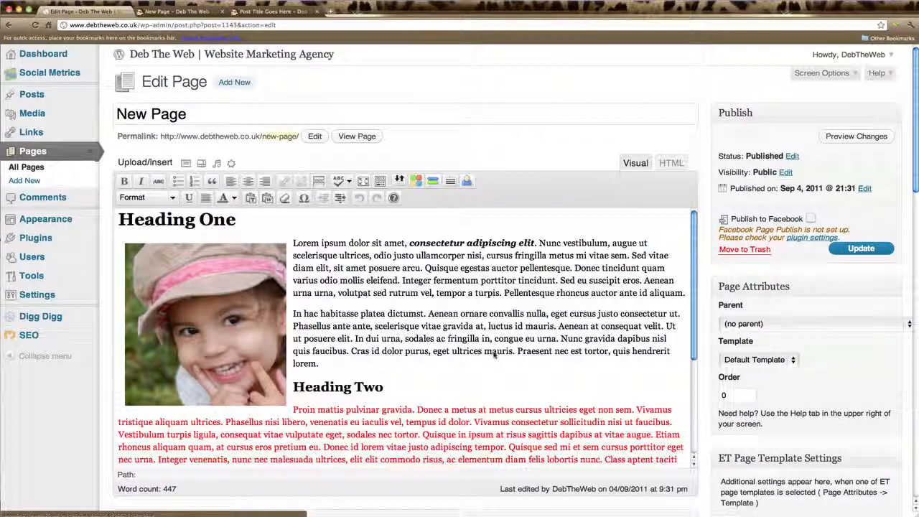